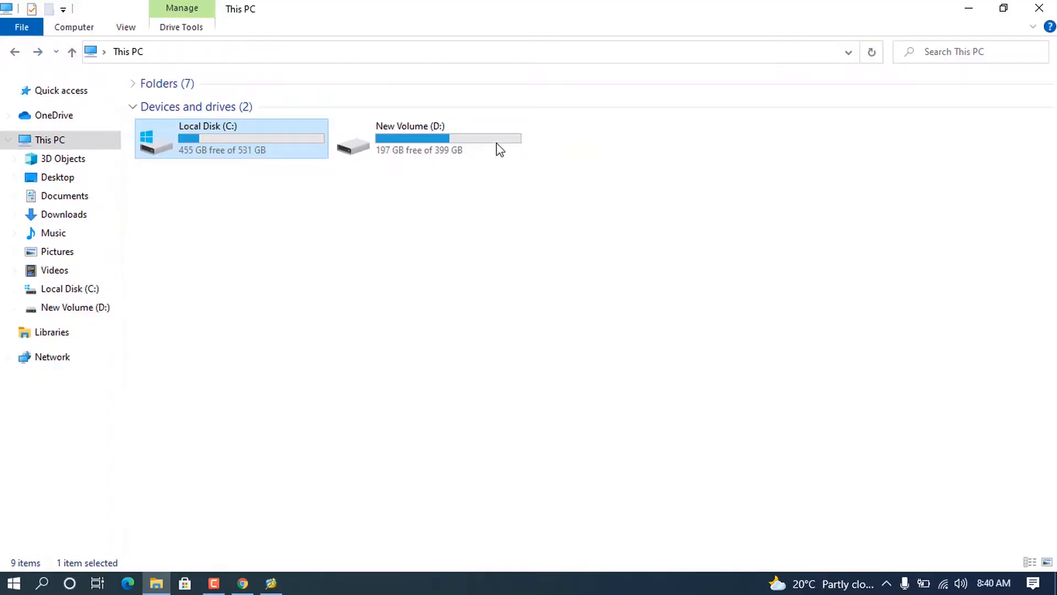
Scroll down to the Reconfigure Disk Partition features and close the customer support chat popup.
double_click(410, 138)
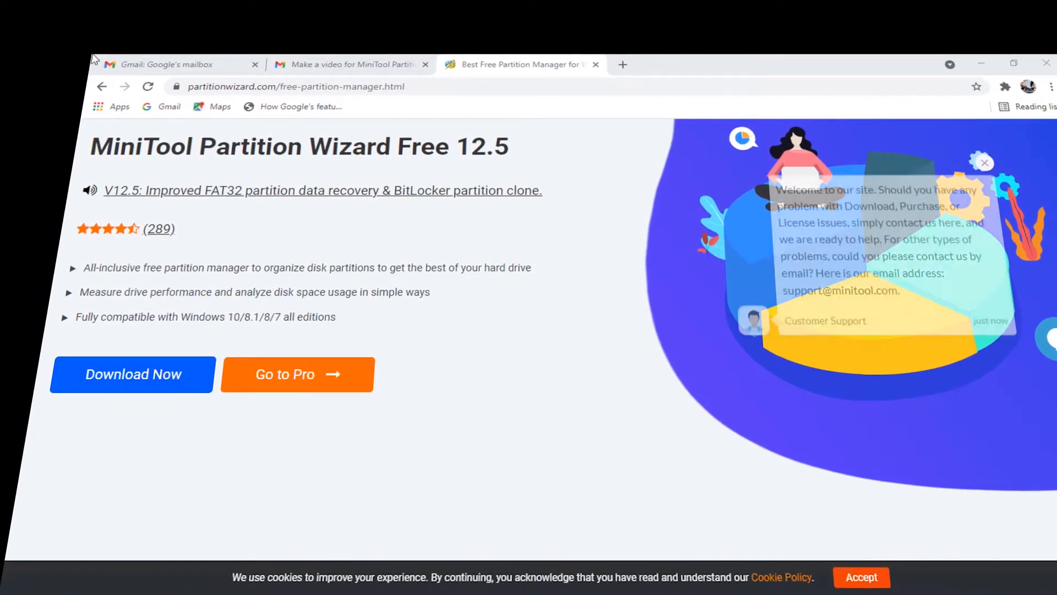
scroll("down", 3)
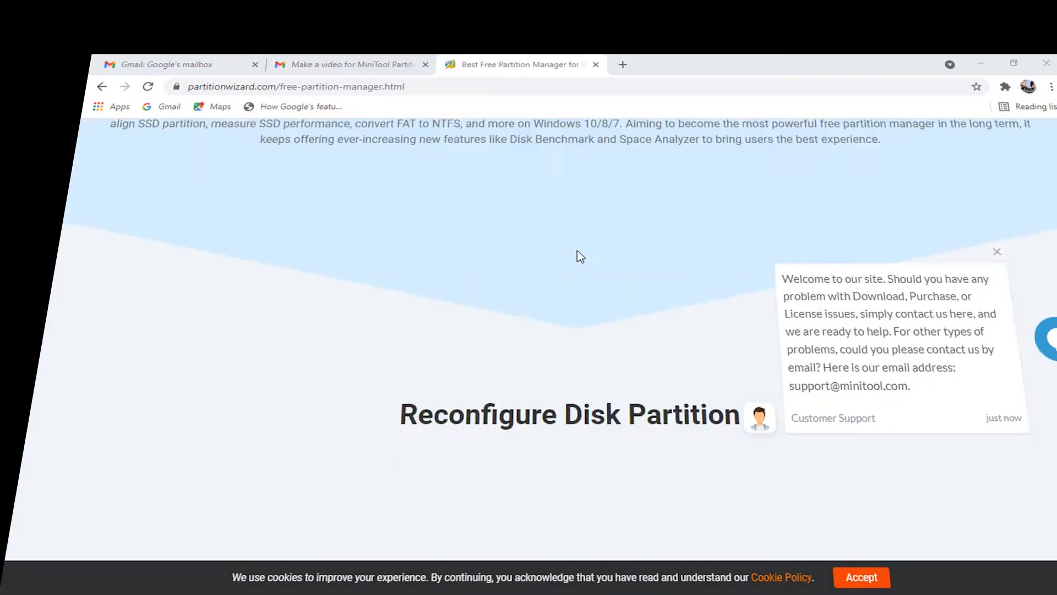
scroll("down", 3)
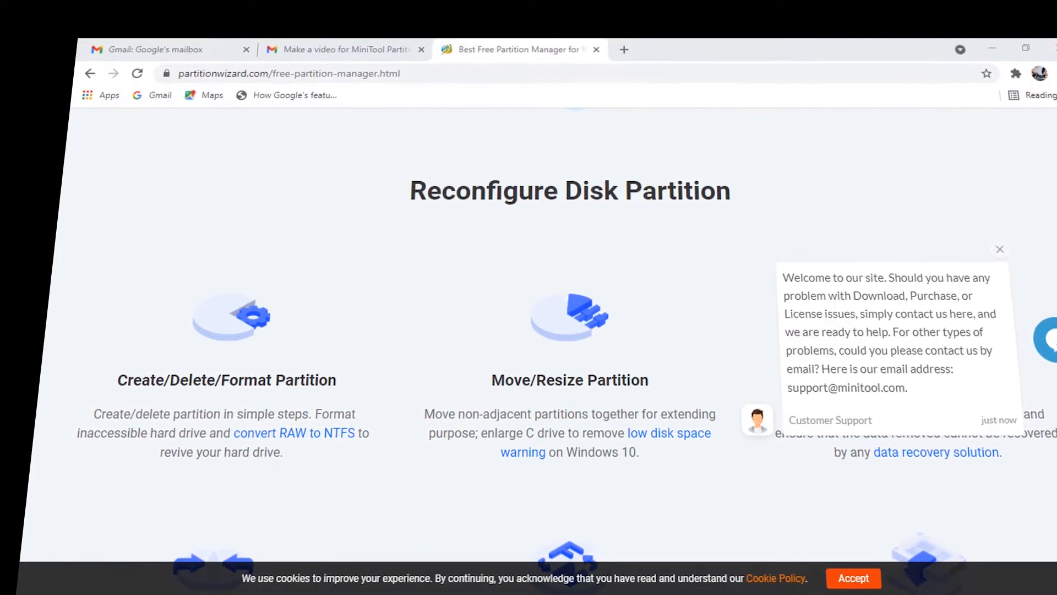
mouse_move(316, 448)
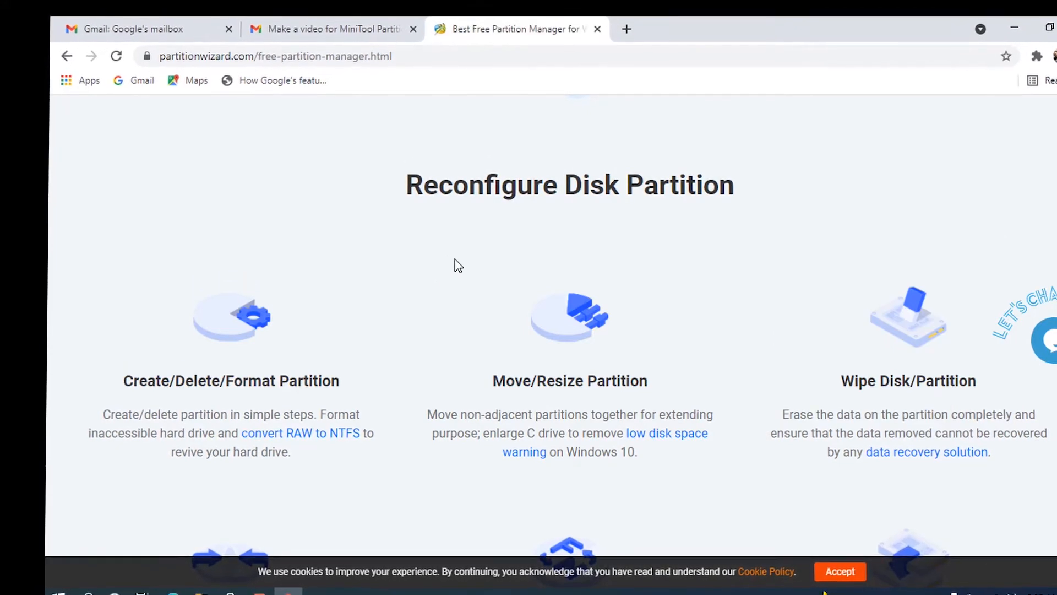
scroll("down", 3)
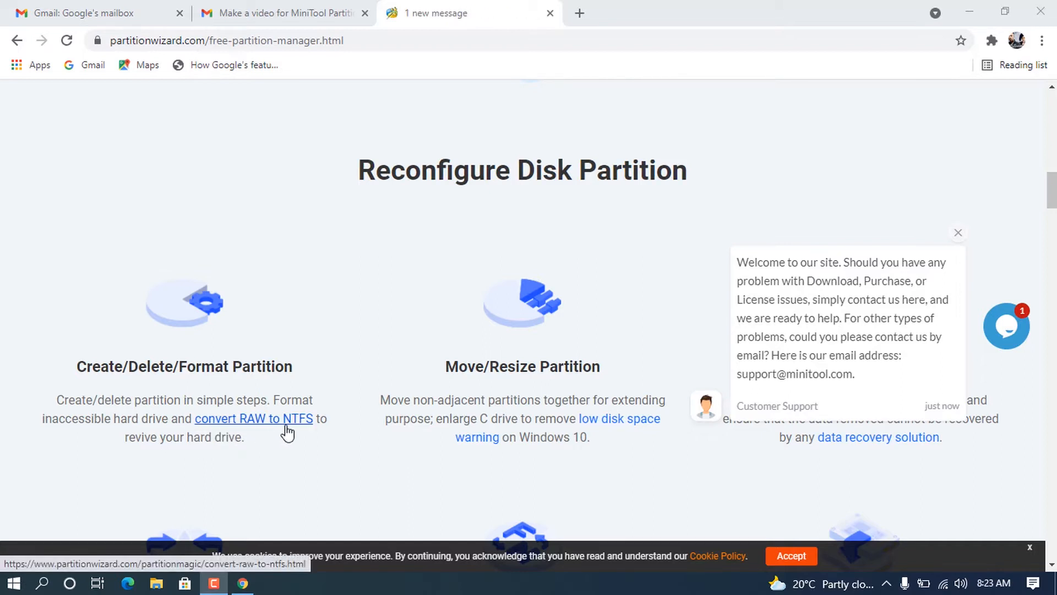
mouse_move(322, 391)
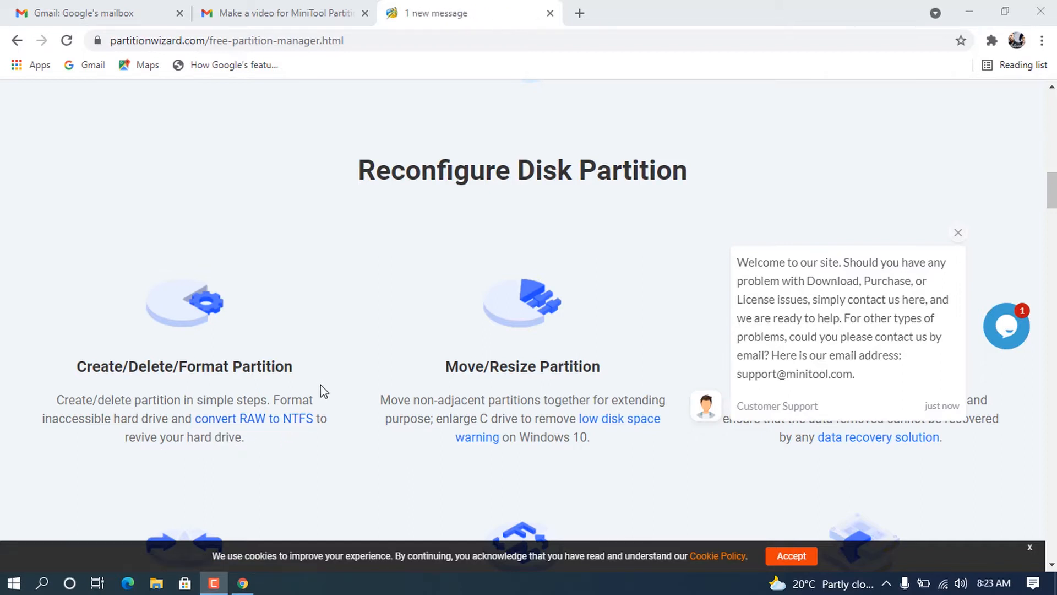
left_click(958, 233)
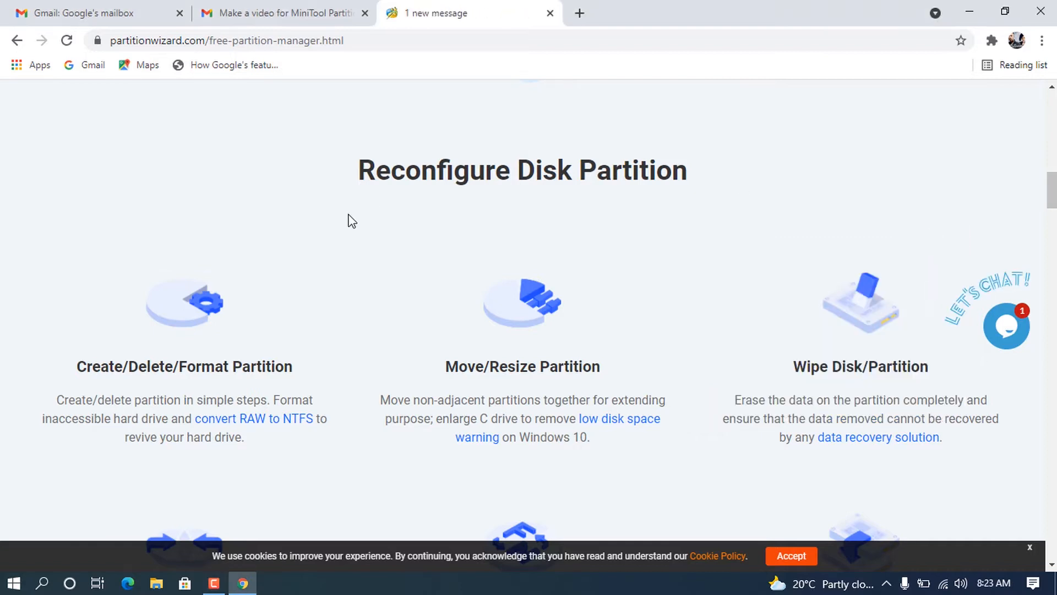
mouse_move(411, 254)
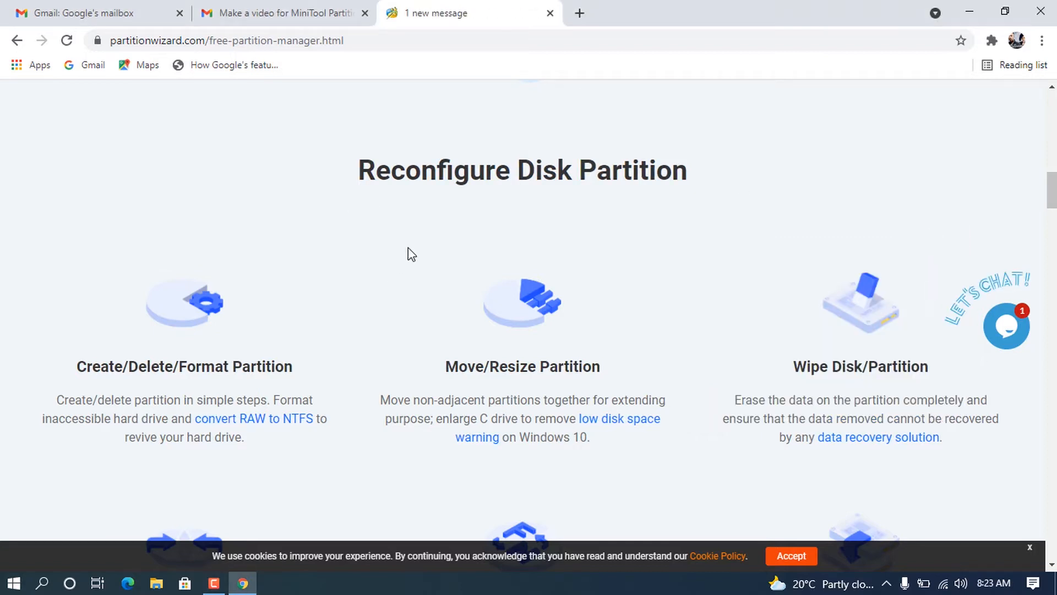
scroll("down", 3)
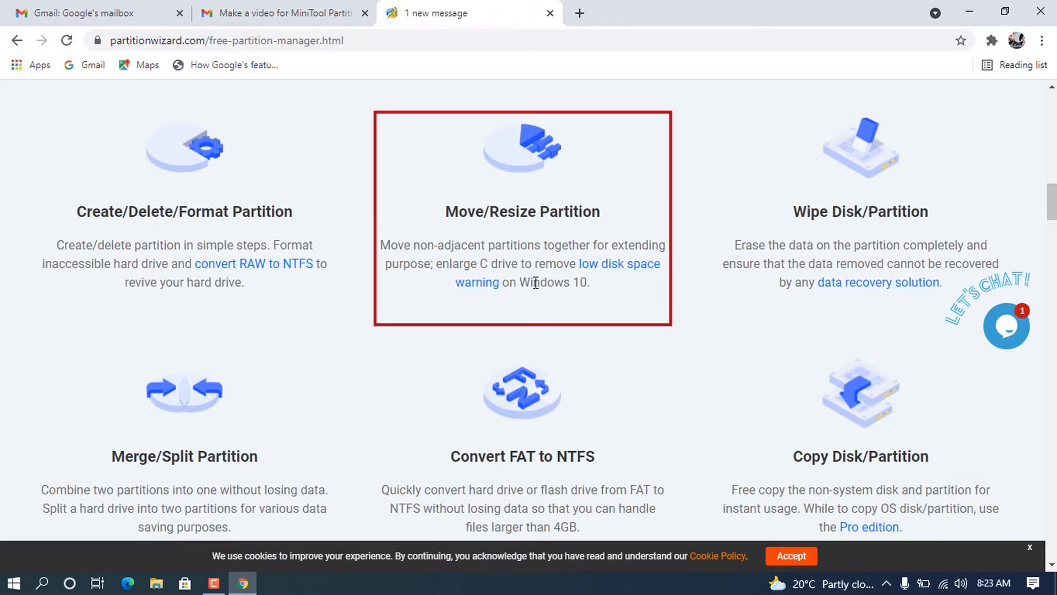
mouse_move(592, 277)
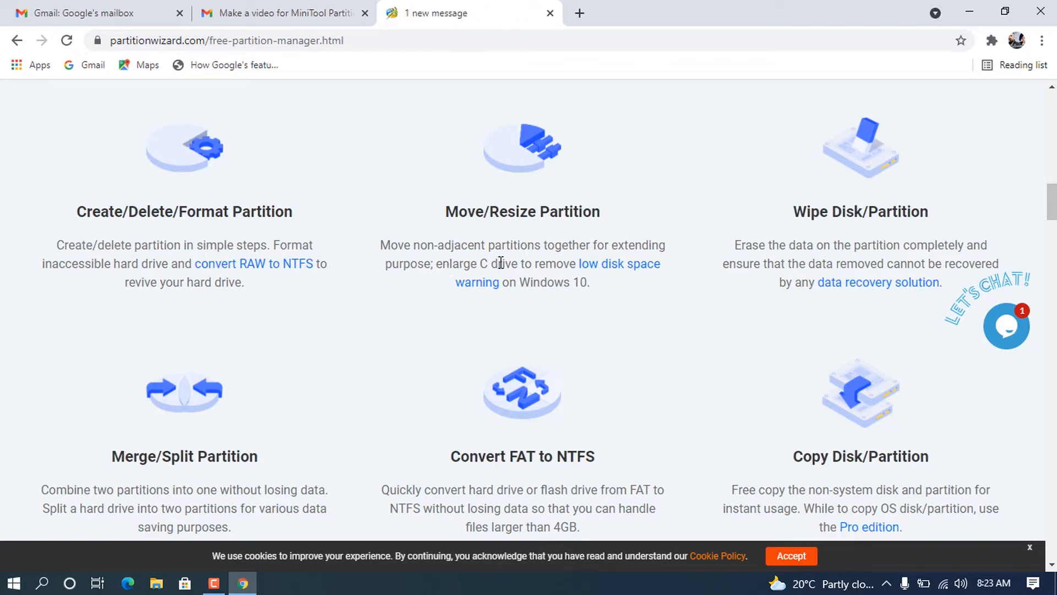
mouse_move(592, 285)
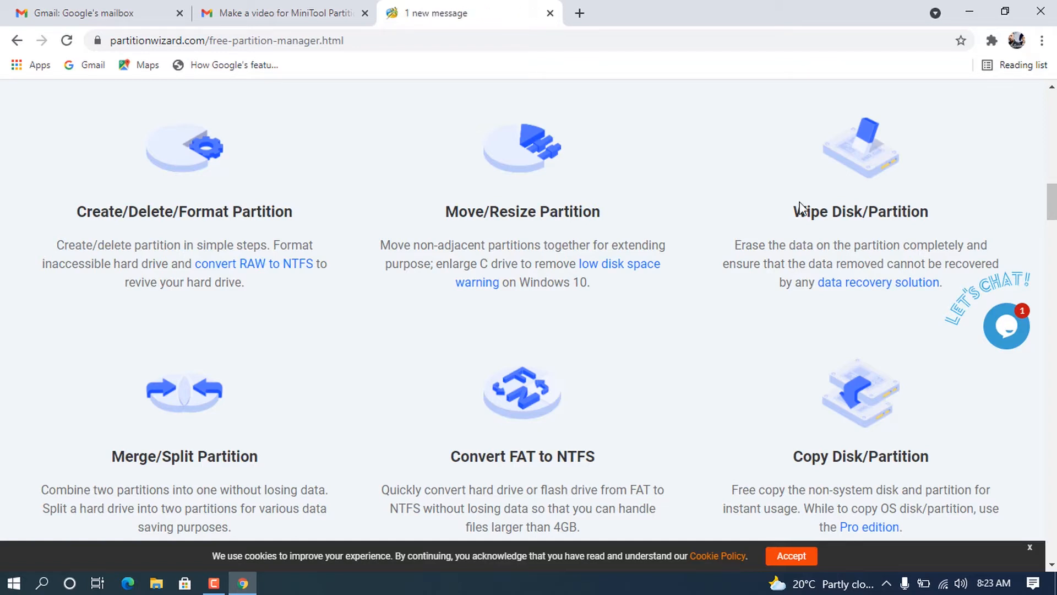
mouse_move(877, 282)
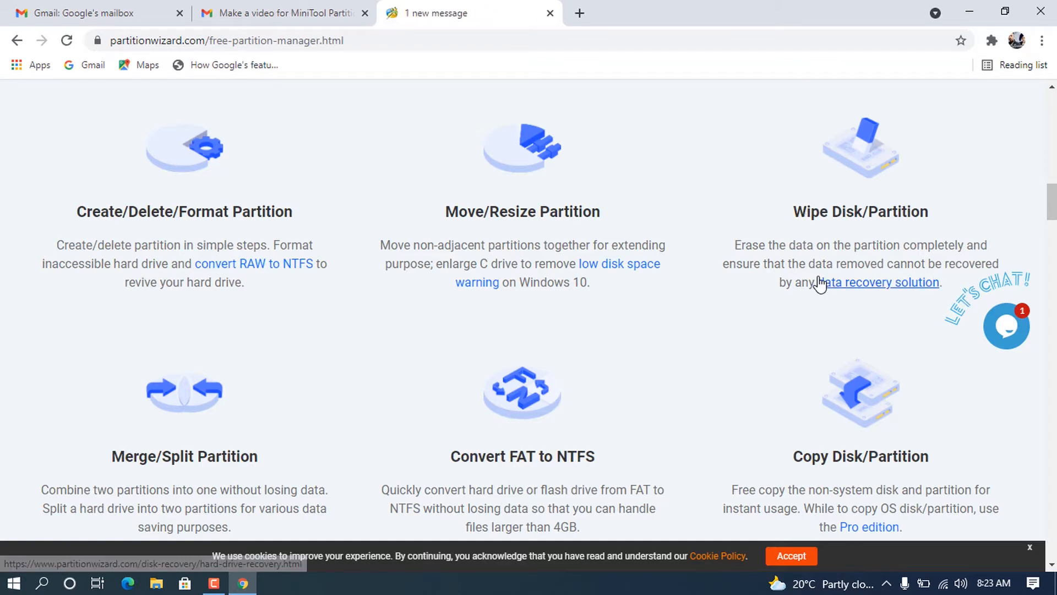
Scroll past Merge/Split, Convert FAT to NTFS and Copy Disk/Partition to Disk Benchmark and Space Analyzer.
scroll("down", 3)
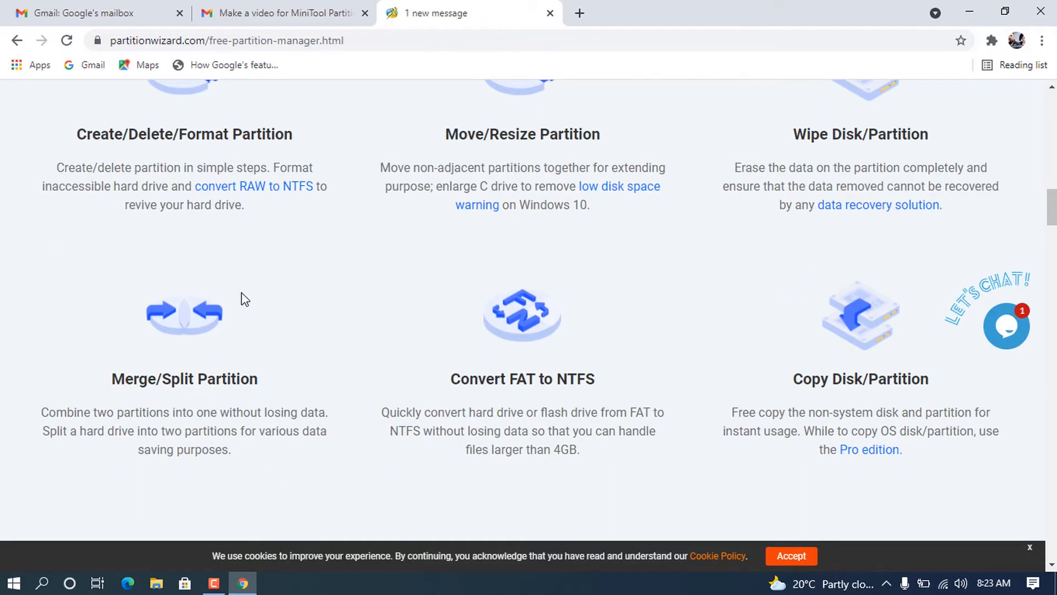
scroll("down", 3)
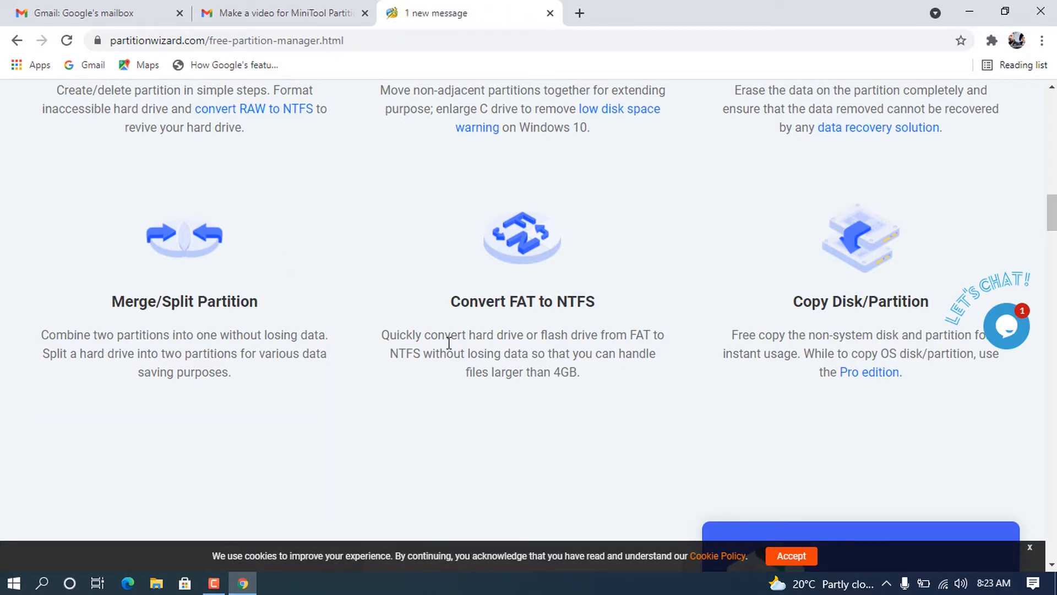
mouse_move(502, 292)
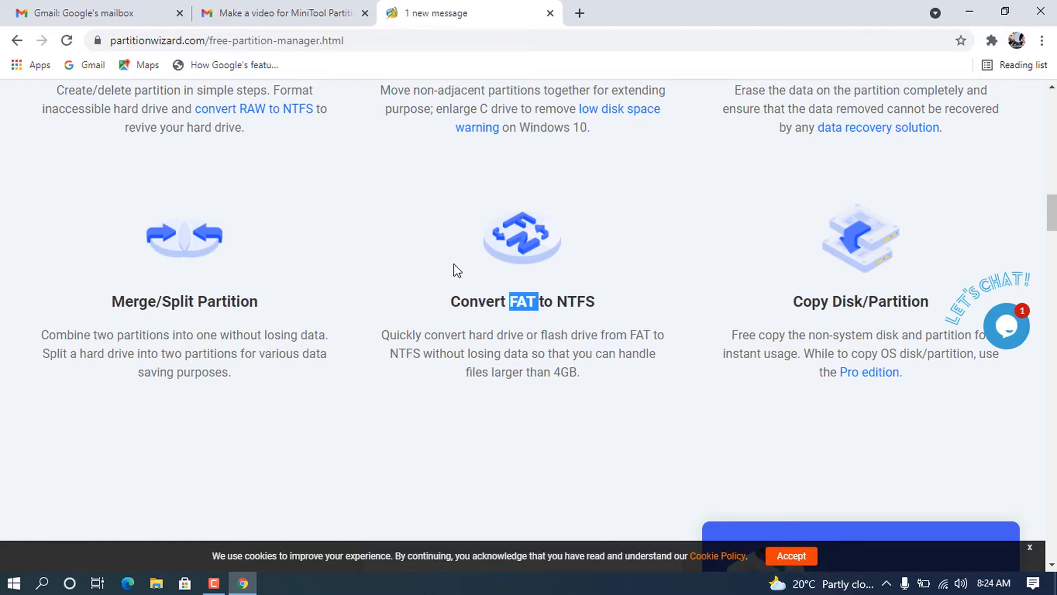
scroll("down", 3)
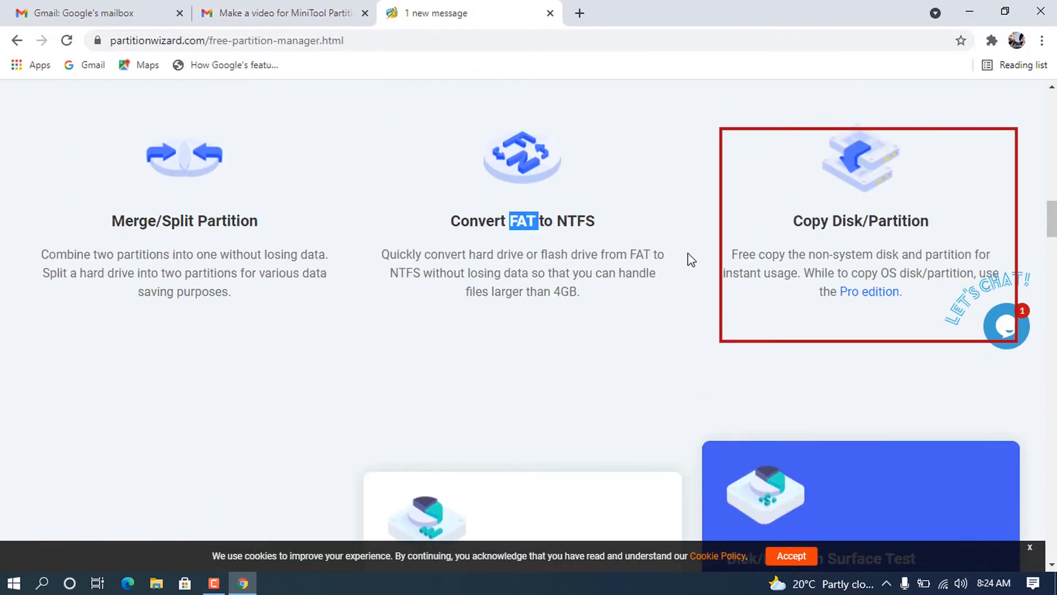
scroll("down", 3)
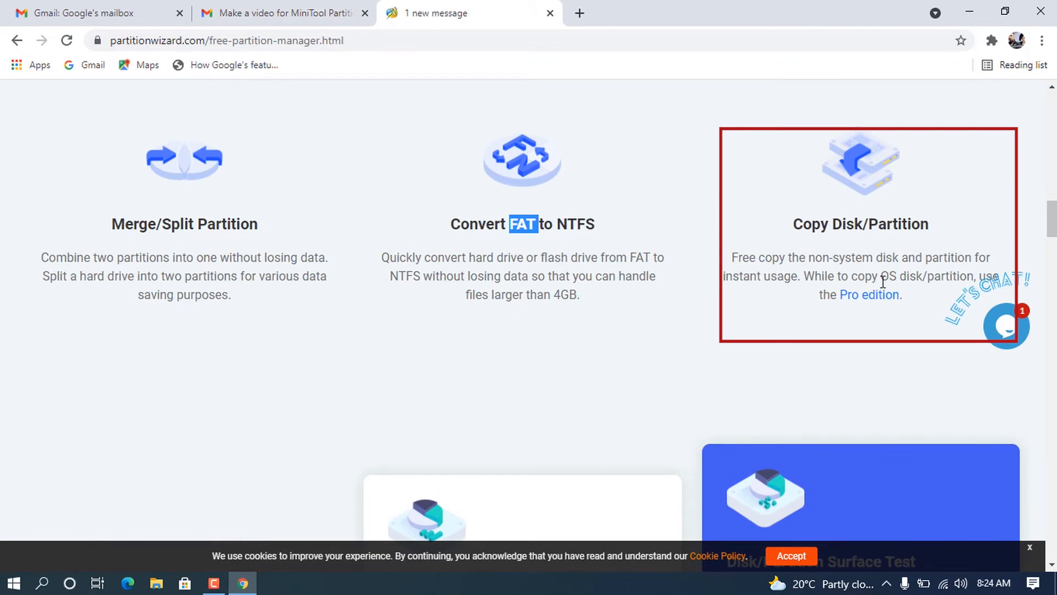
left_click_drag(731, 257, 814, 257)
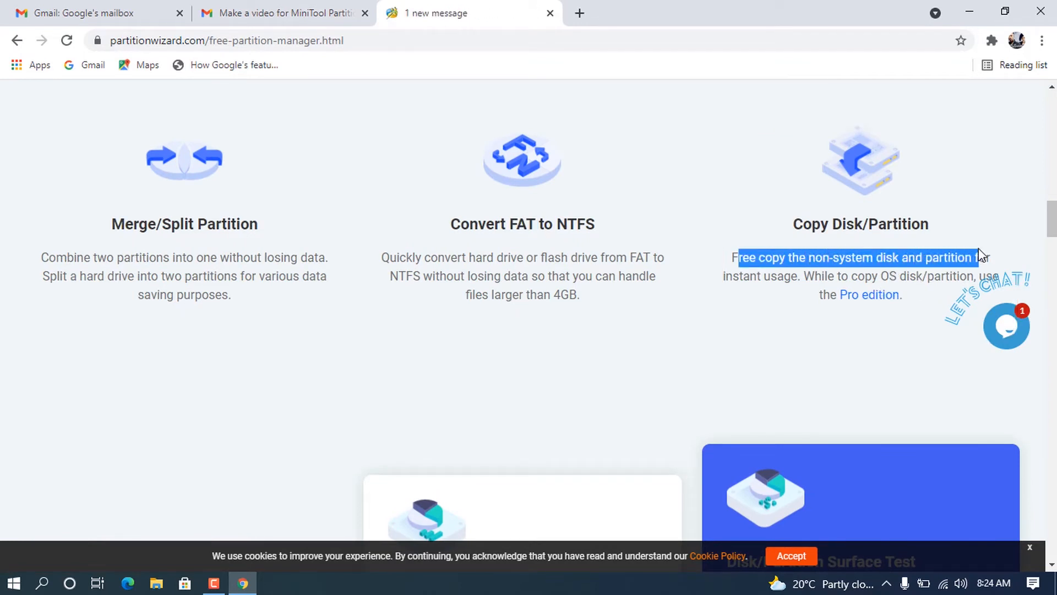
scroll("down", 3)
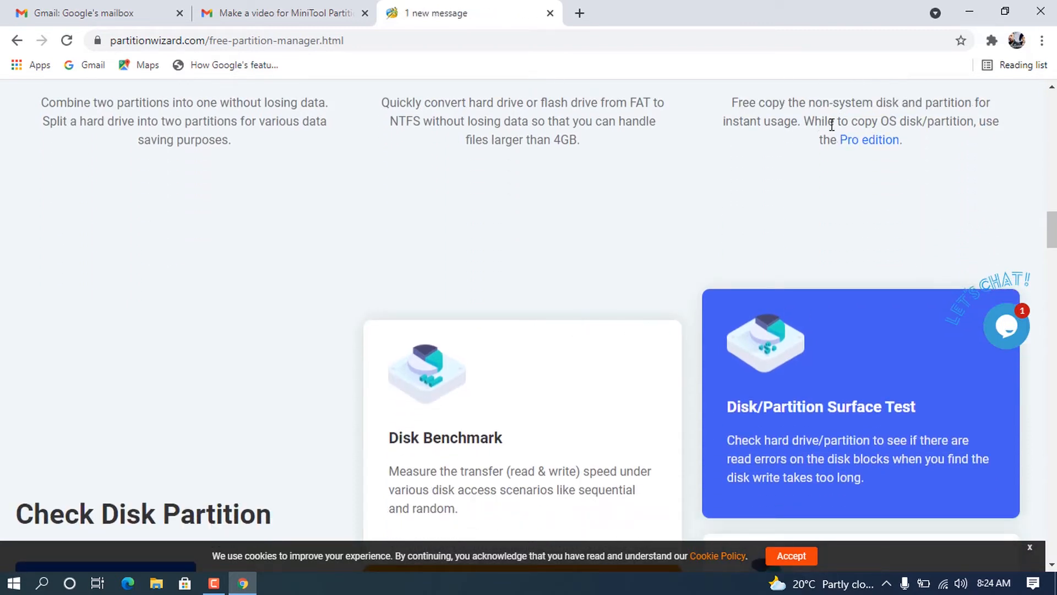
double_click(869, 139)
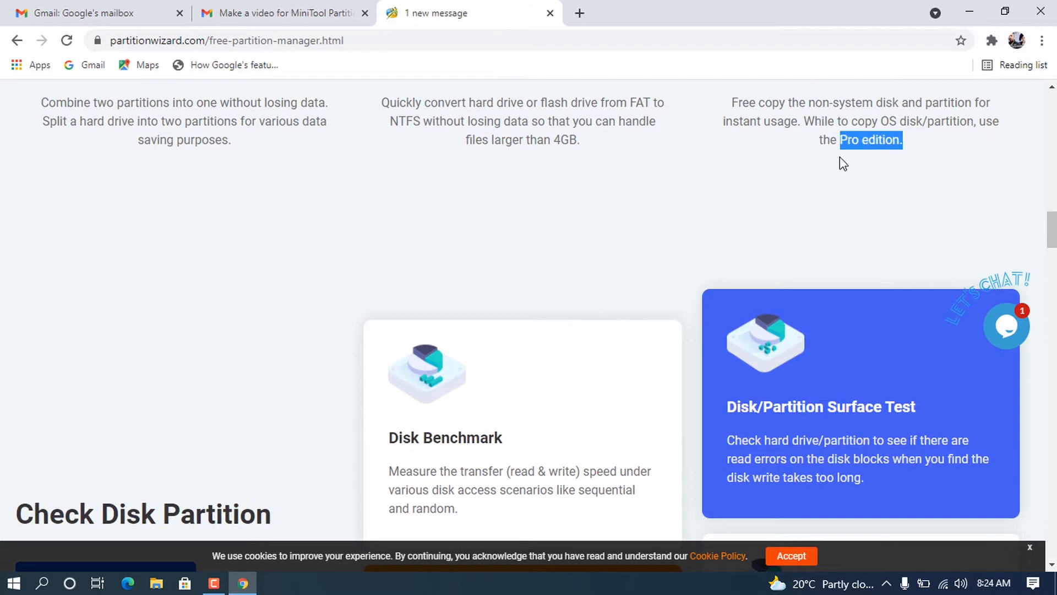
scroll("down", 3)
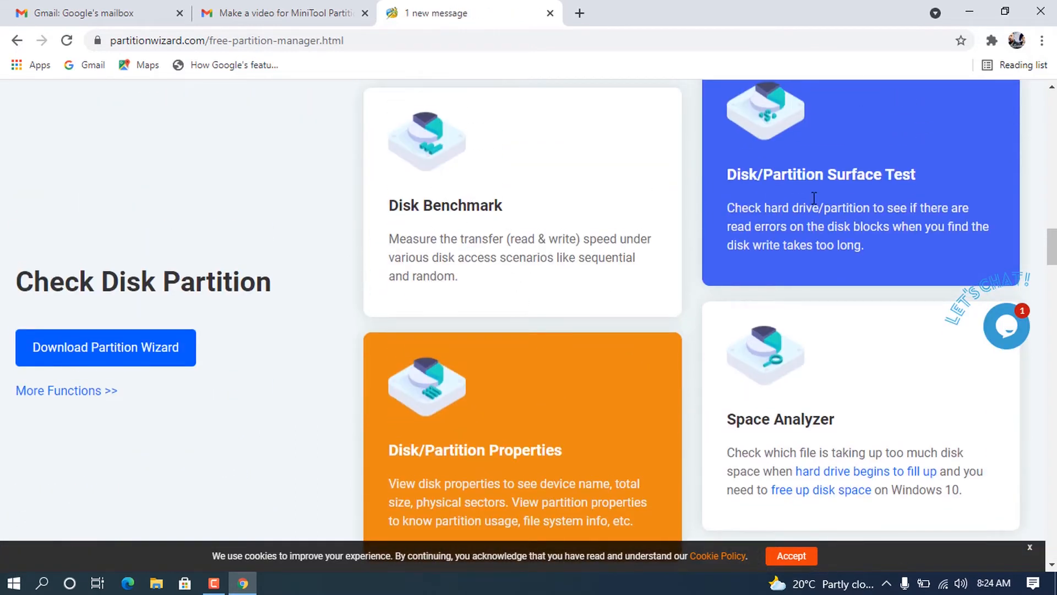
scroll("down", 3)
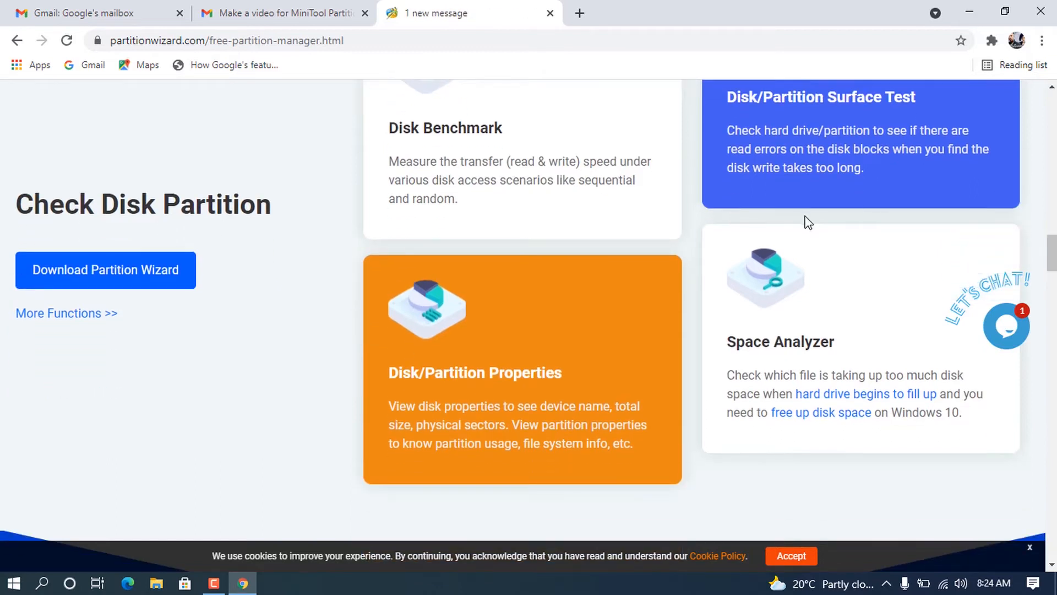
scroll("down", 3)
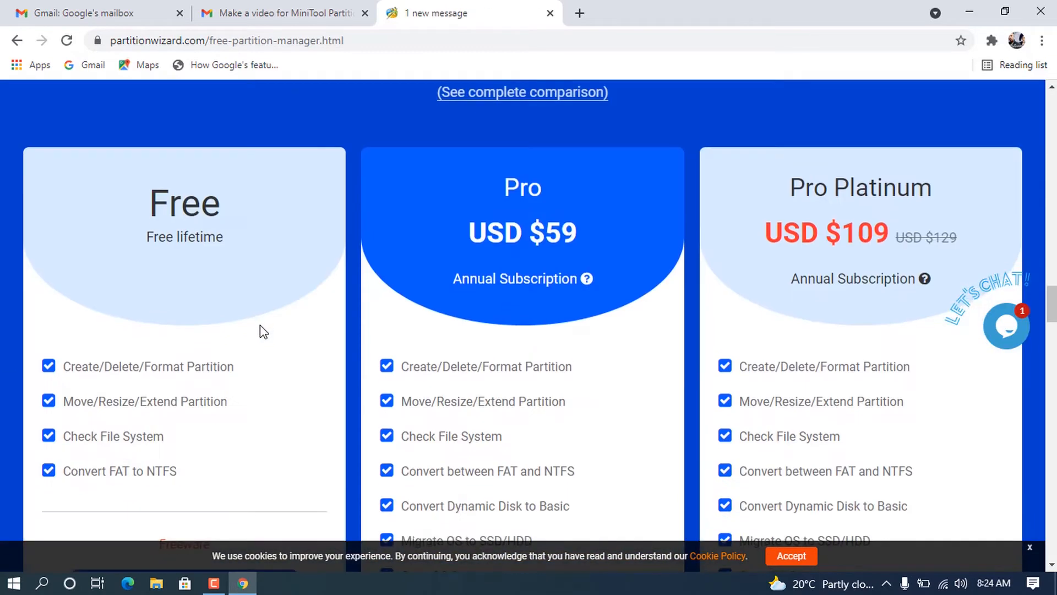
scroll("down", 3)
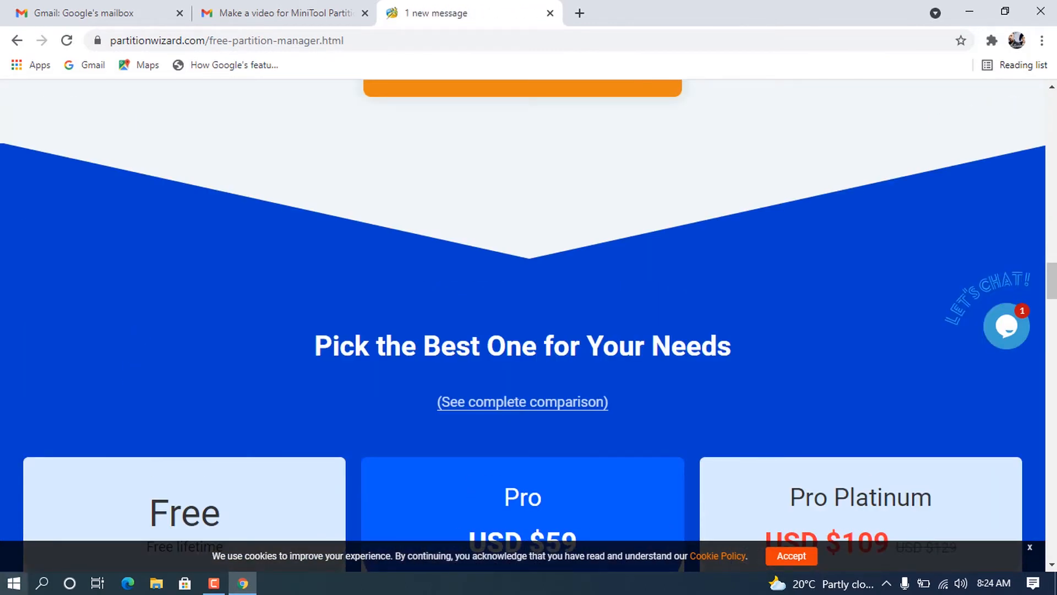
scroll("down", 3)
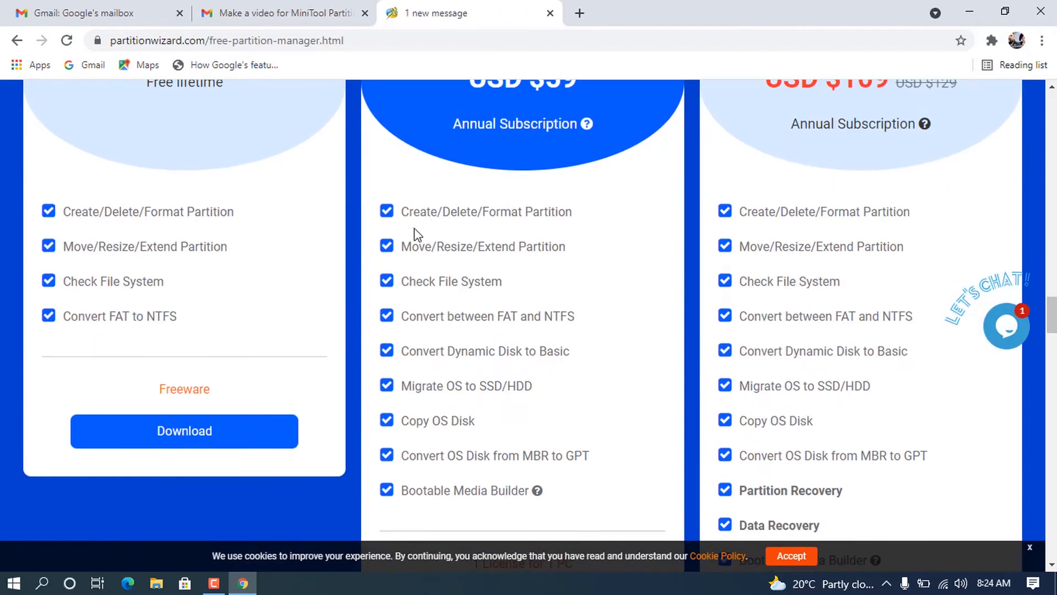
scroll("down", 3)
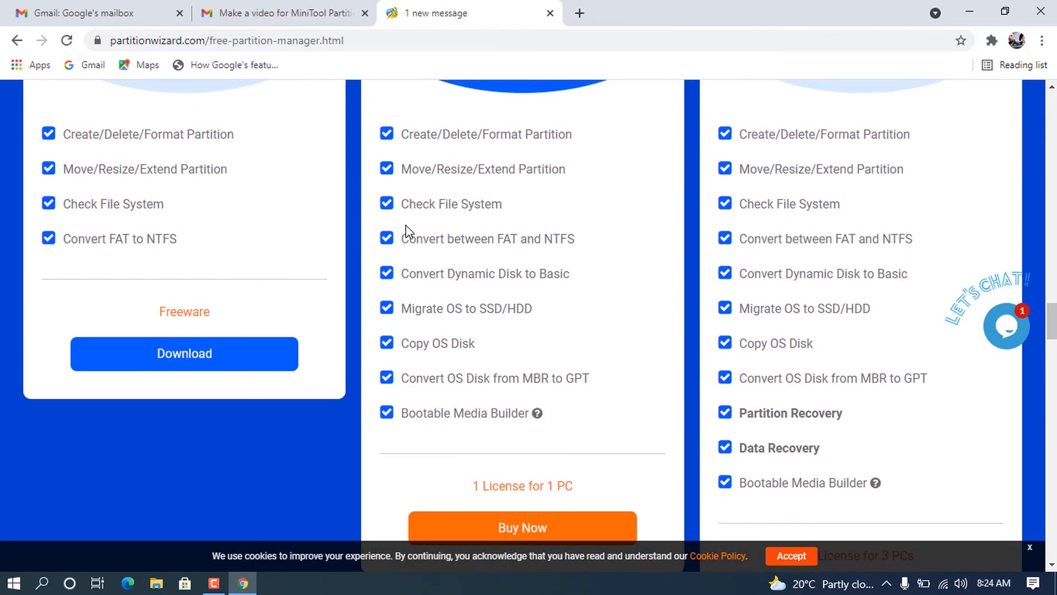
scroll("up", 3)
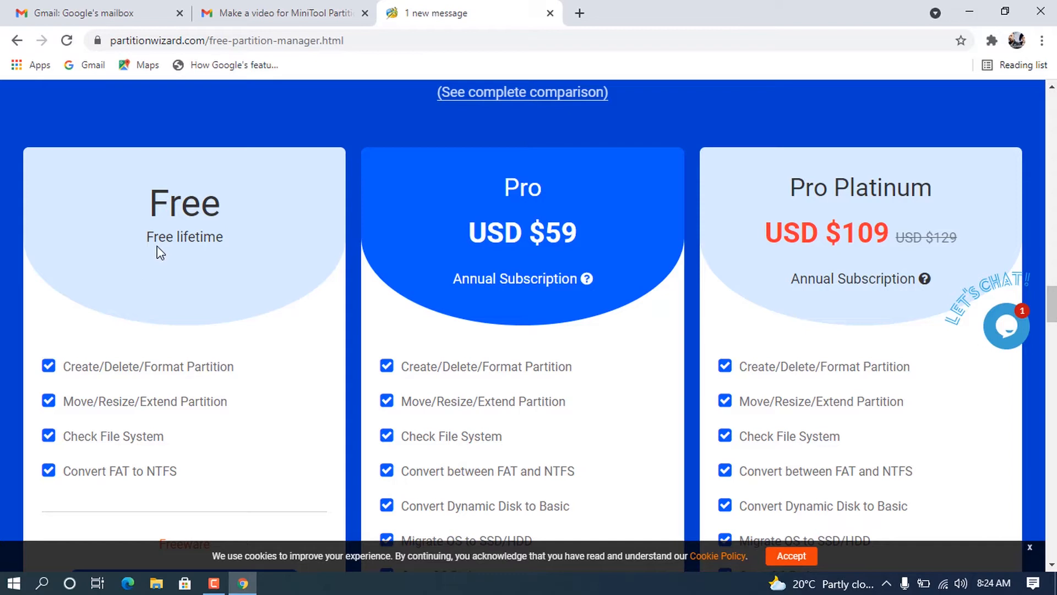
double_click(184, 237)
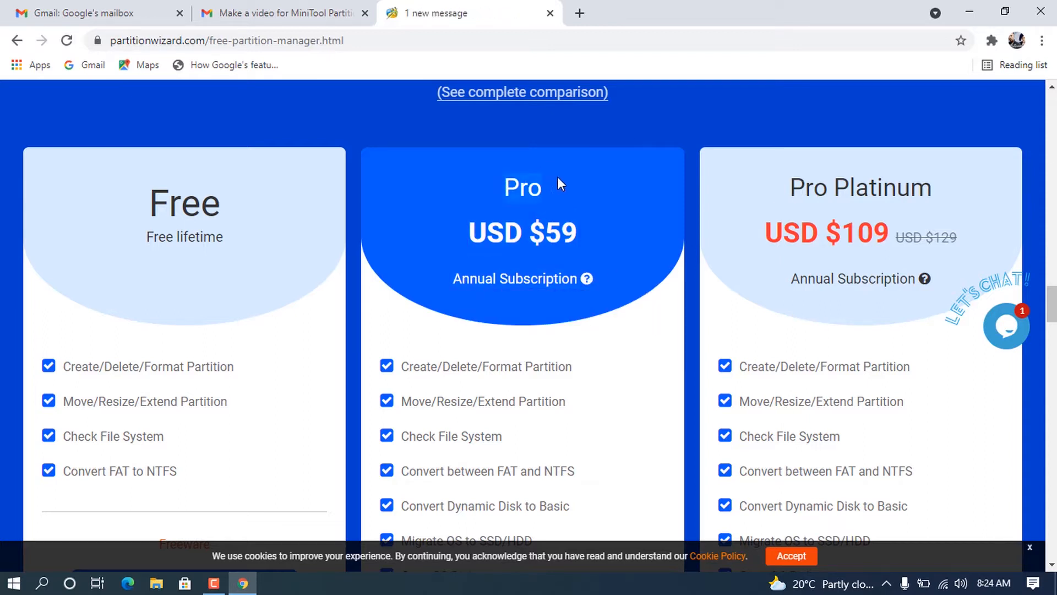
double_click(861, 187)
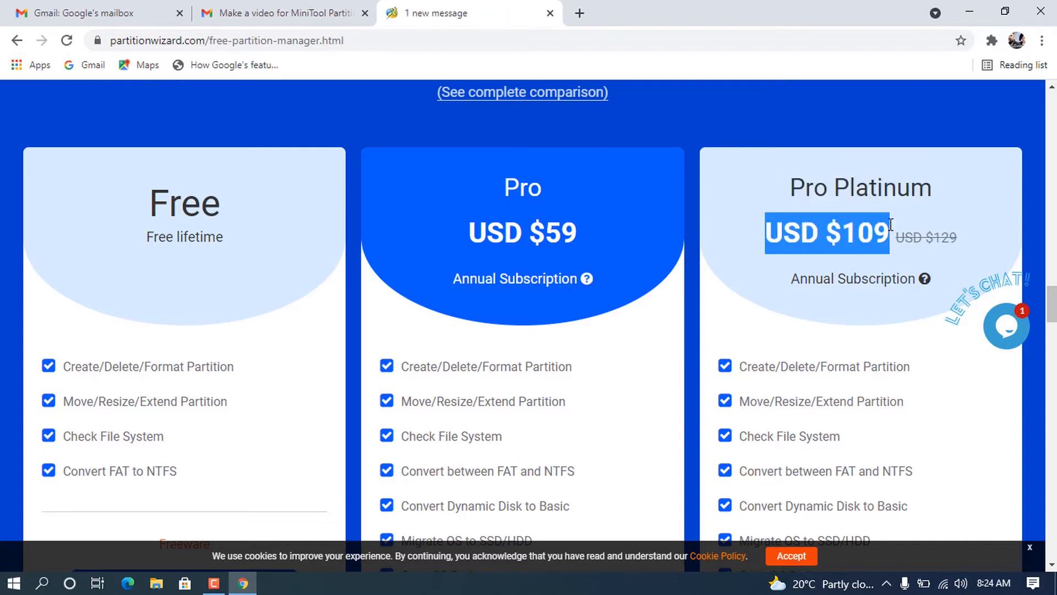
scroll("down", 3)
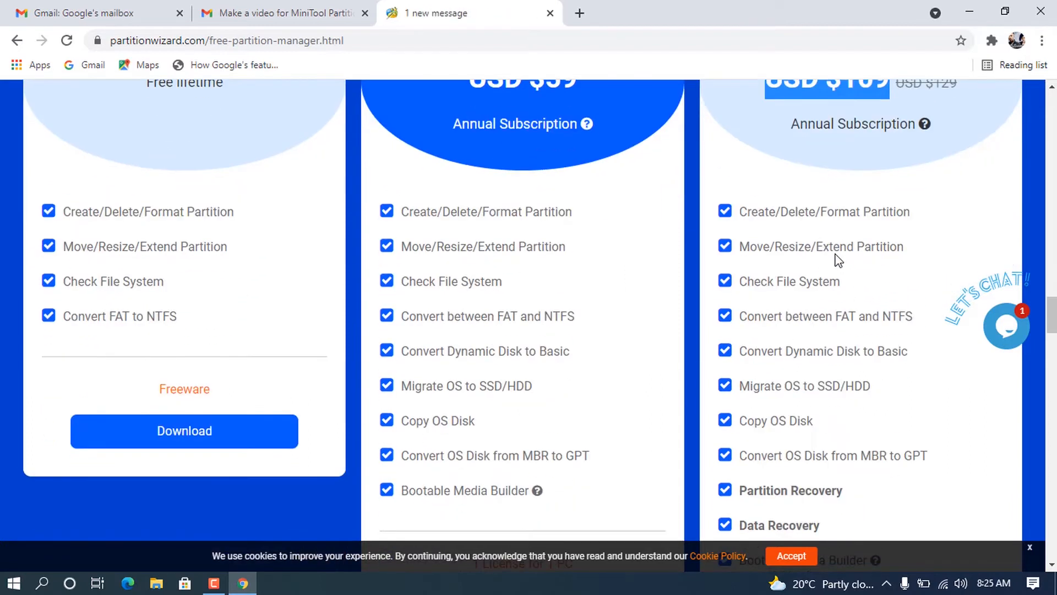
scroll("down", 3)
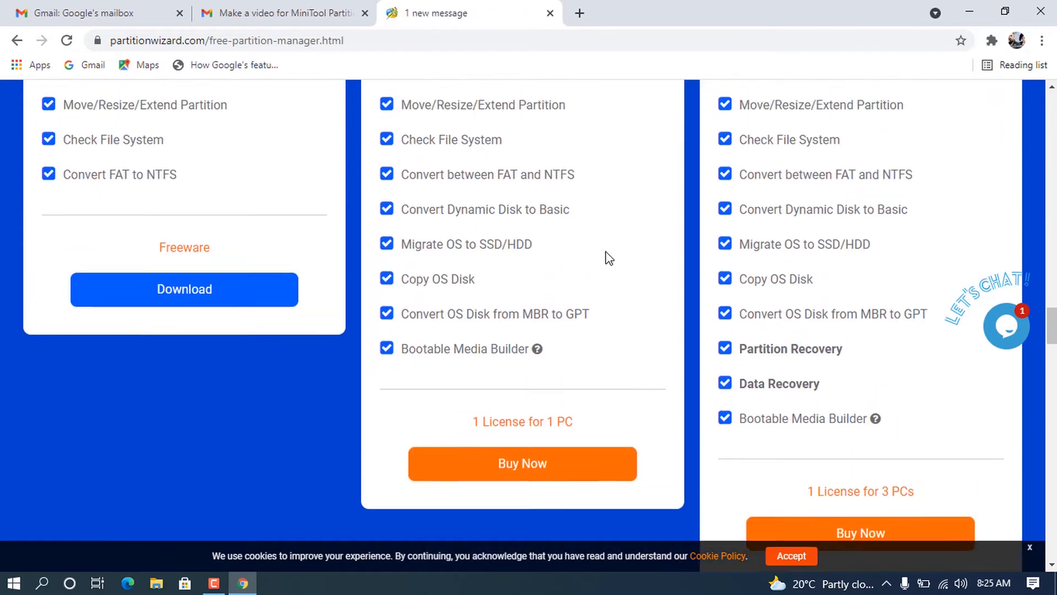
scroll("up", 3)
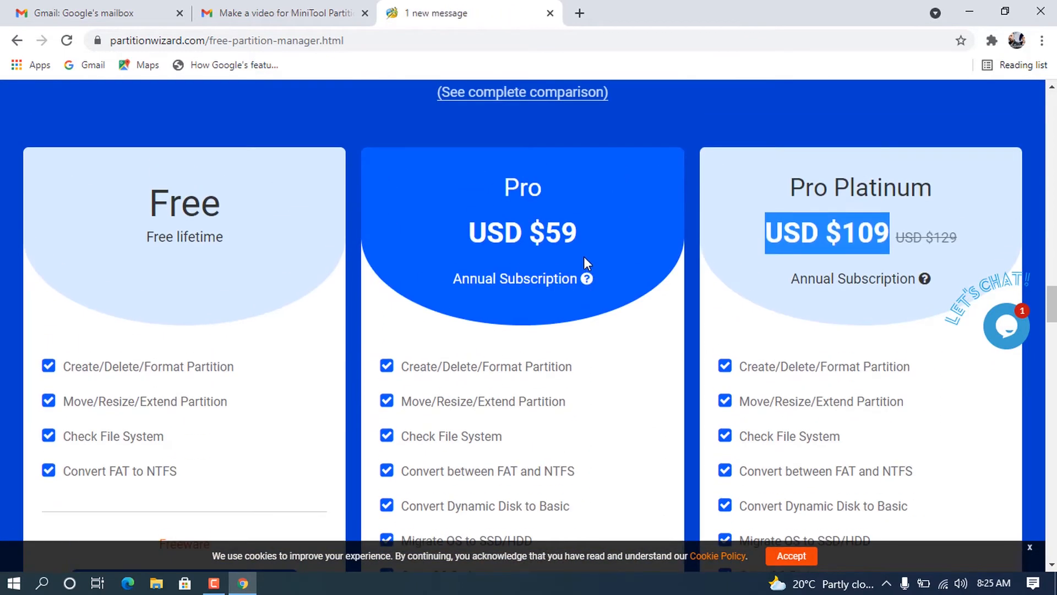
scroll("down", 3)
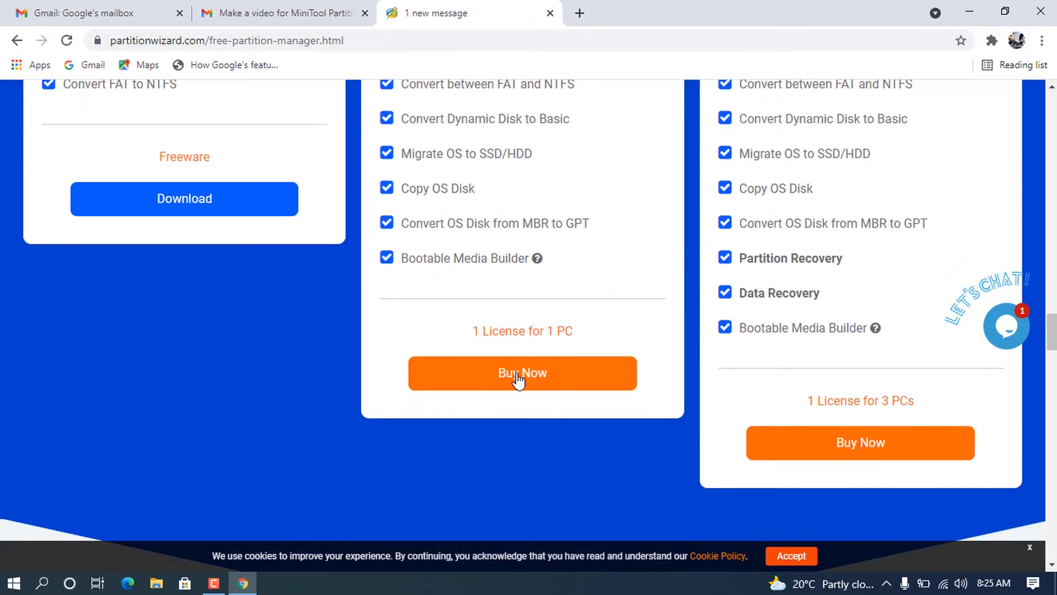
scroll("up", 3)
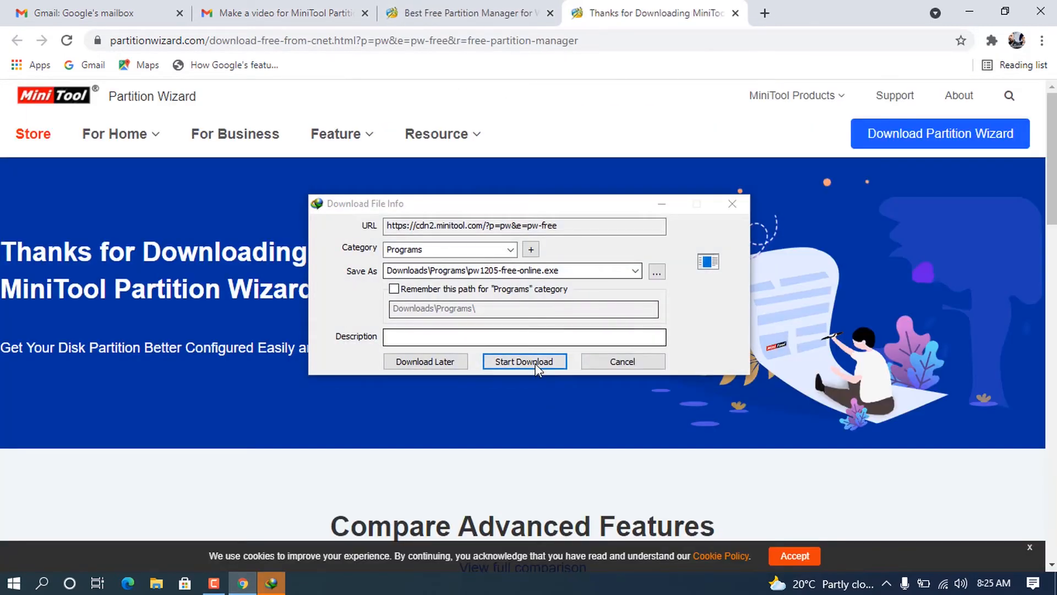
Keep the Save As path and start downloading pw1205-free-online.exe.
left_click(525, 361)
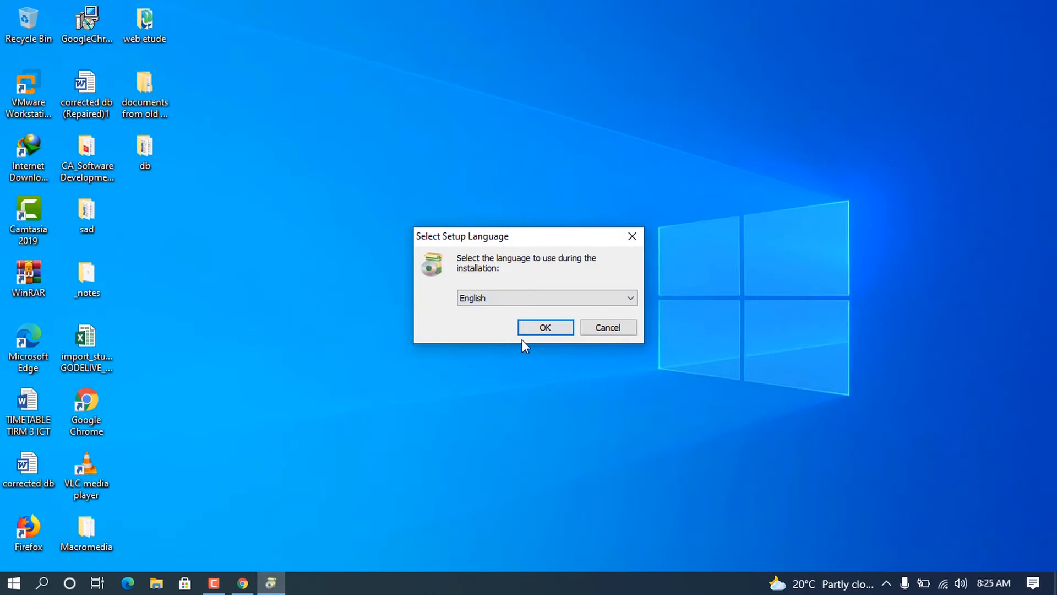
Install Partition Wizard Free 12.5 in English to C:\Program Files\MiniTool Partition Wizard 12 and finish.
left_click_drag(462, 237, 346, 160)
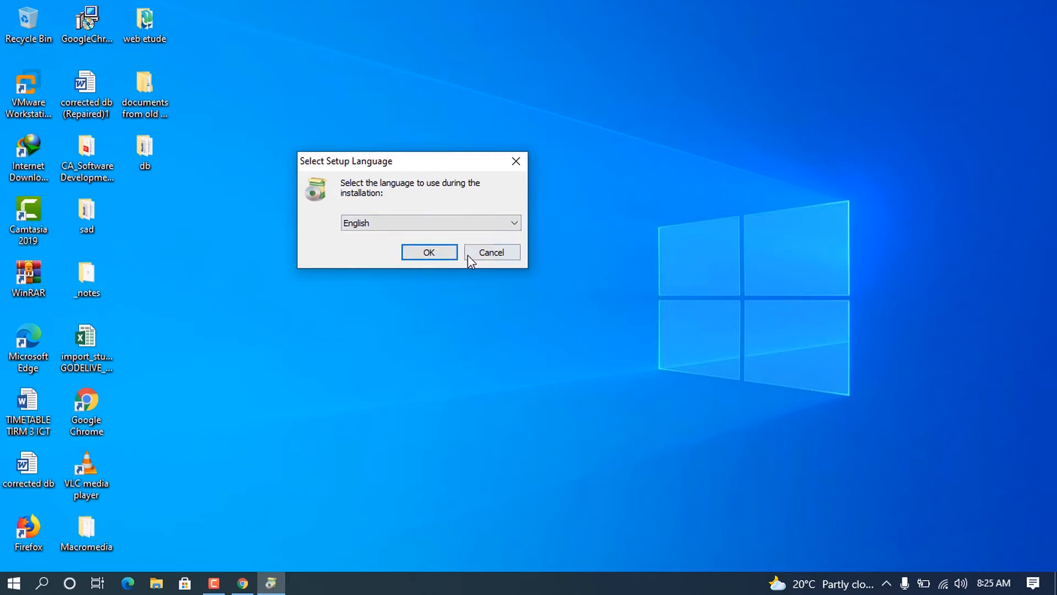
left_click(429, 251)
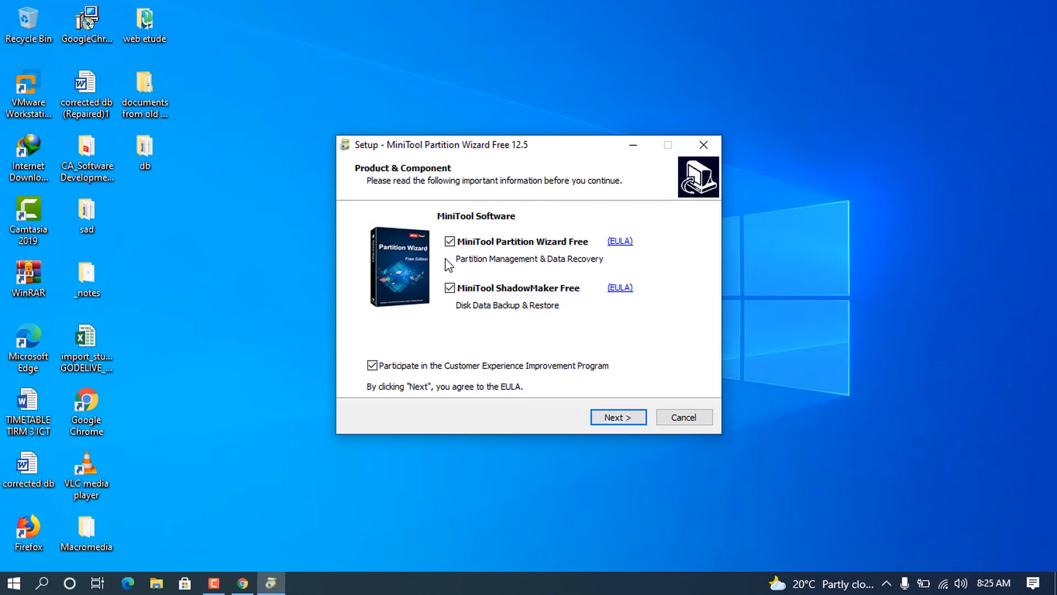
mouse_move(379, 175)
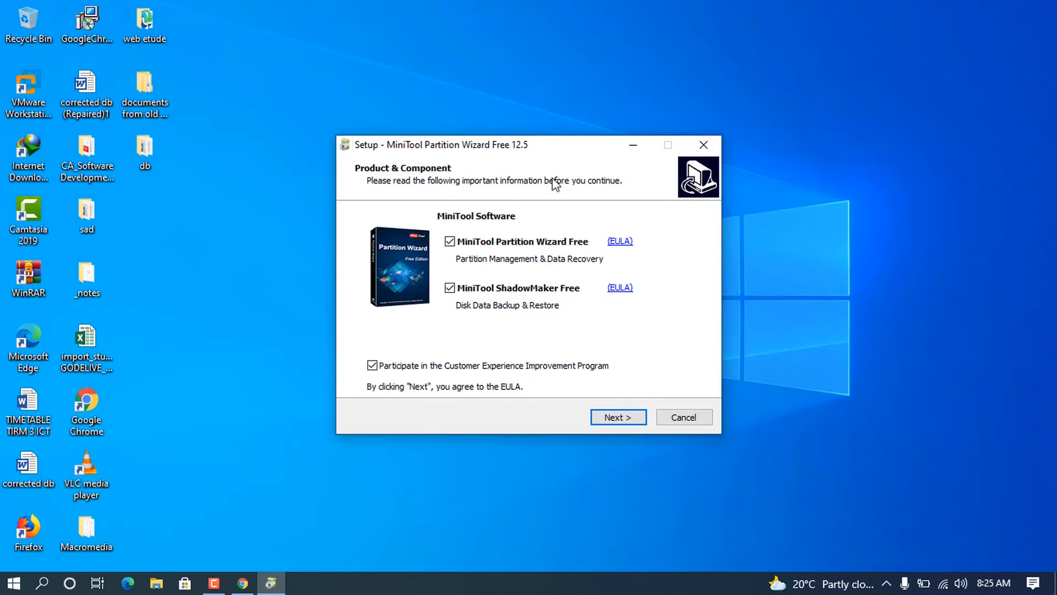
mouse_move(618, 417)
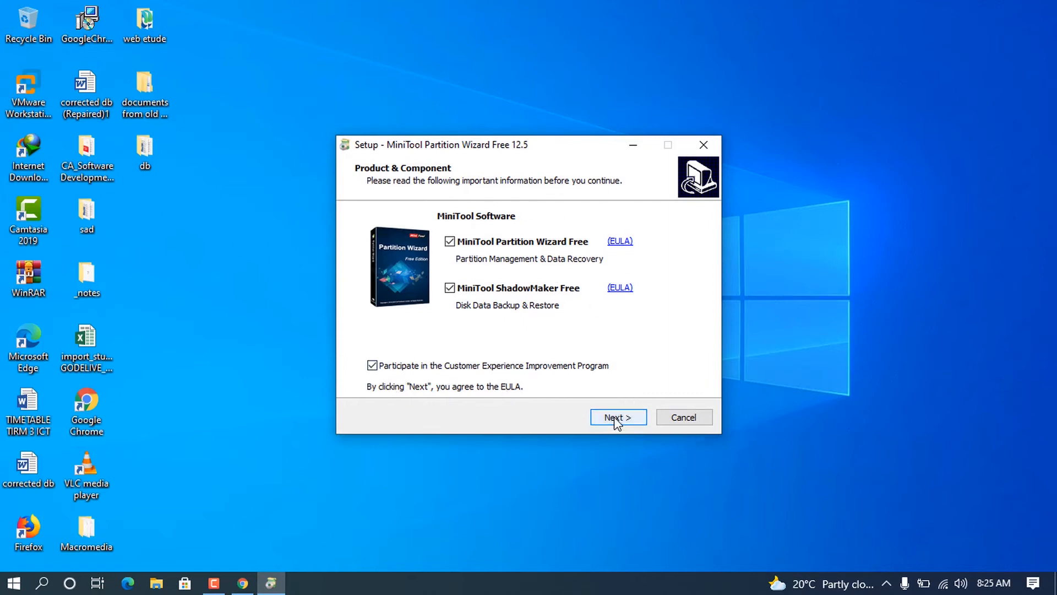
left_click(617, 417)
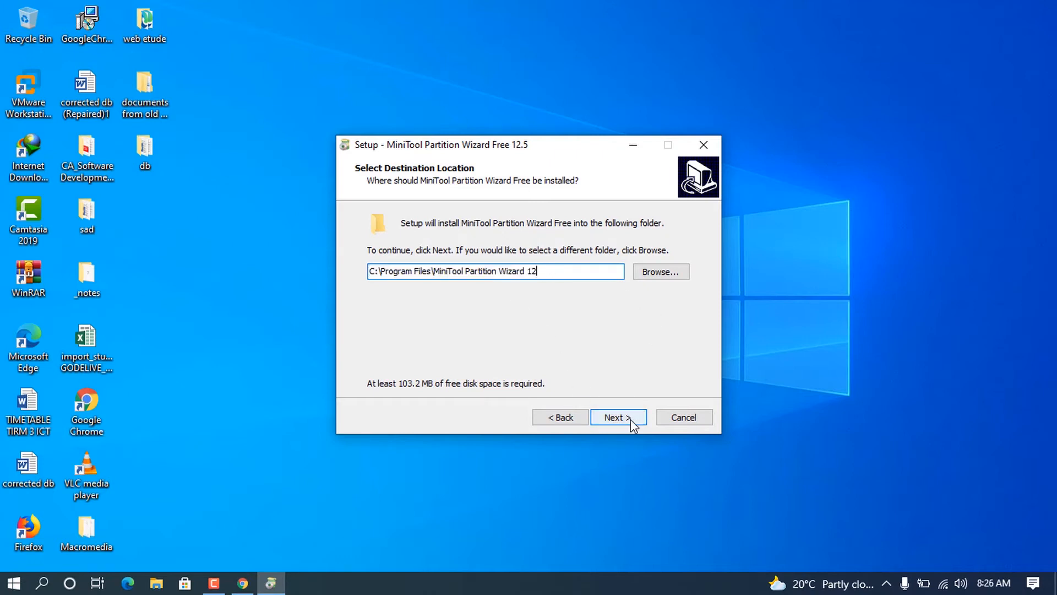
left_click(617, 417)
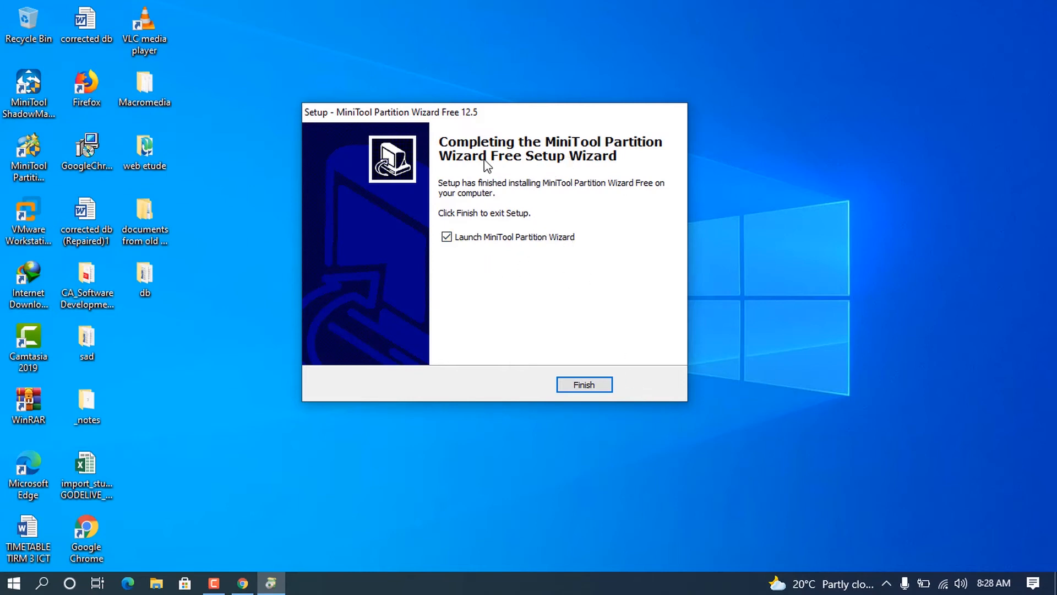
mouse_move(519, 135)
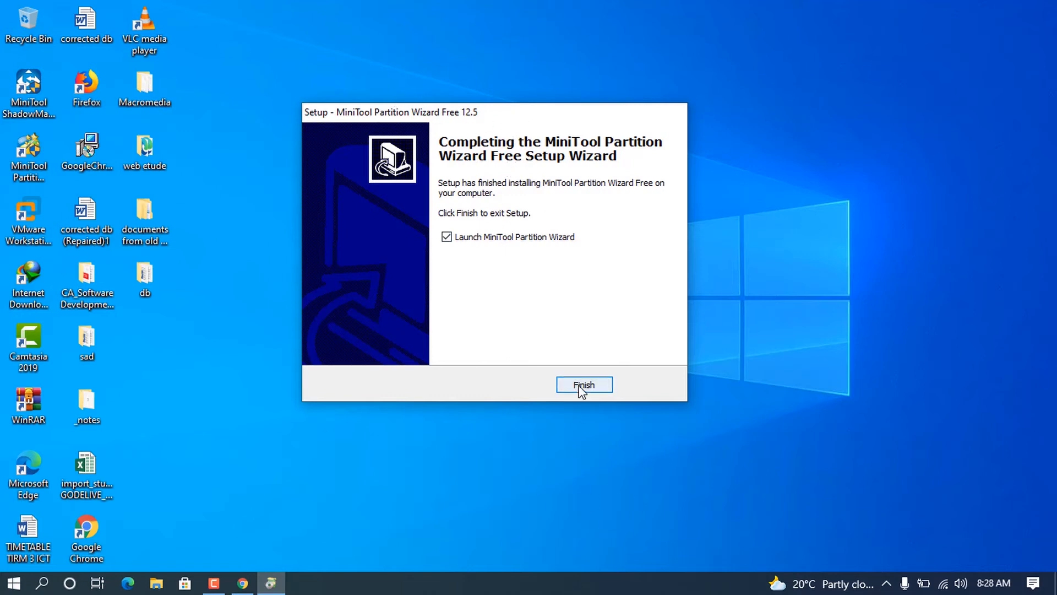
left_click(583, 384)
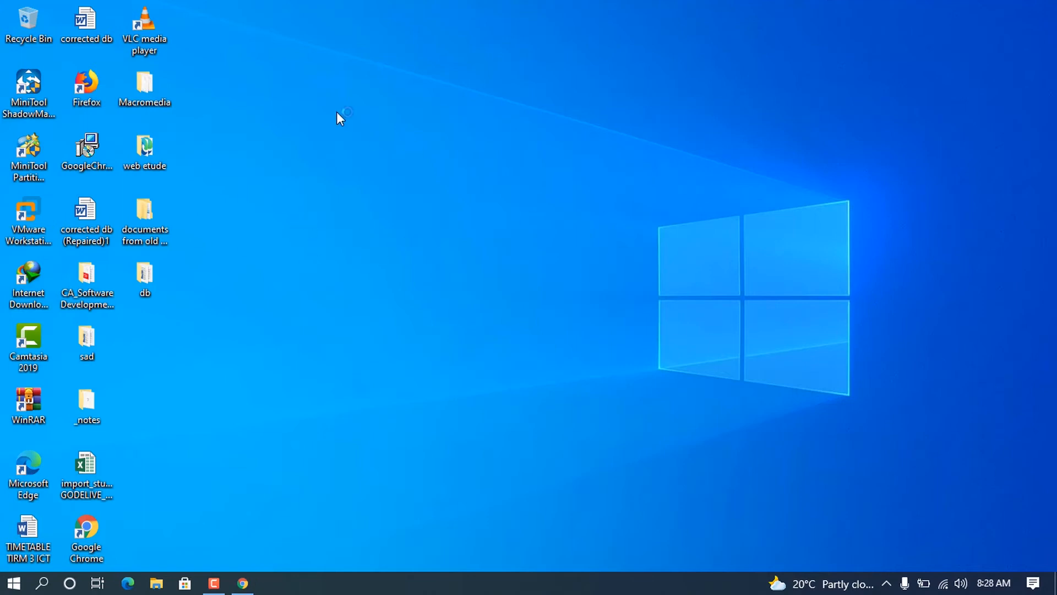
Launch Partition Wizard and dismiss the version 12.5 About box.
double_click(28, 154)
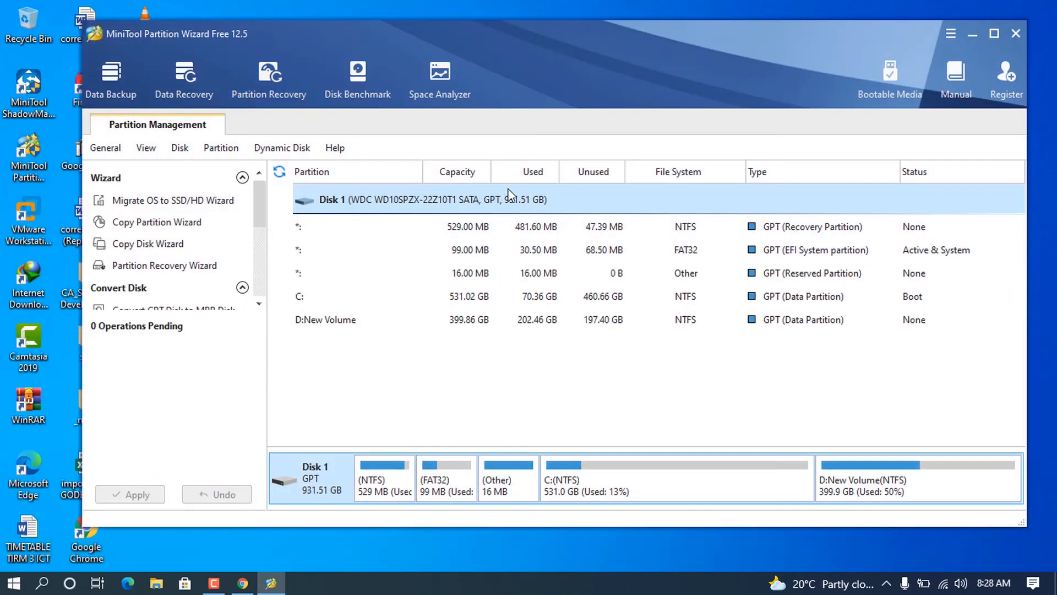
mouse_move(524, 22)
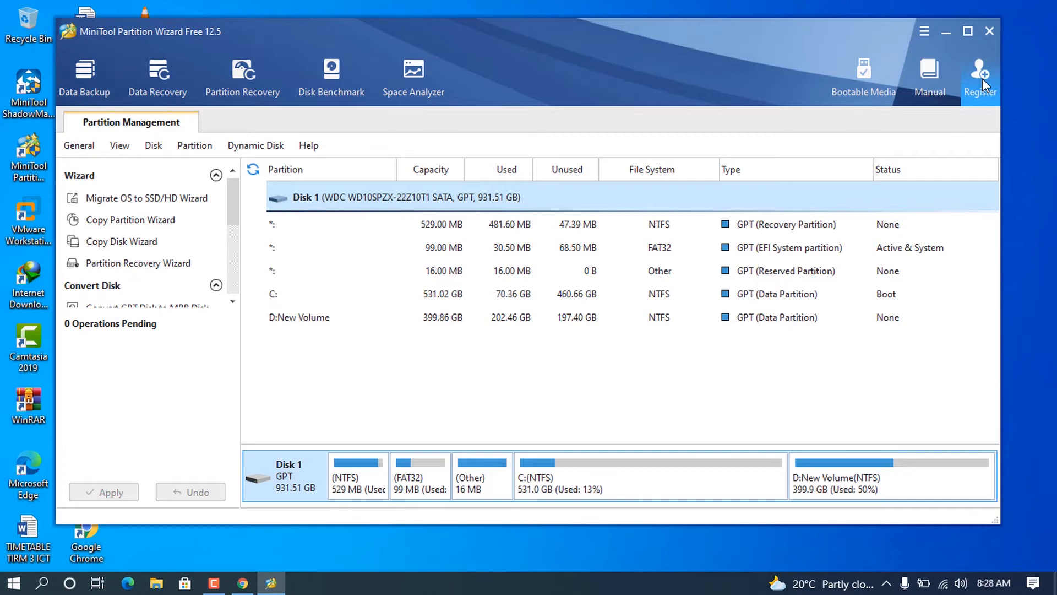
mouse_move(201, 177)
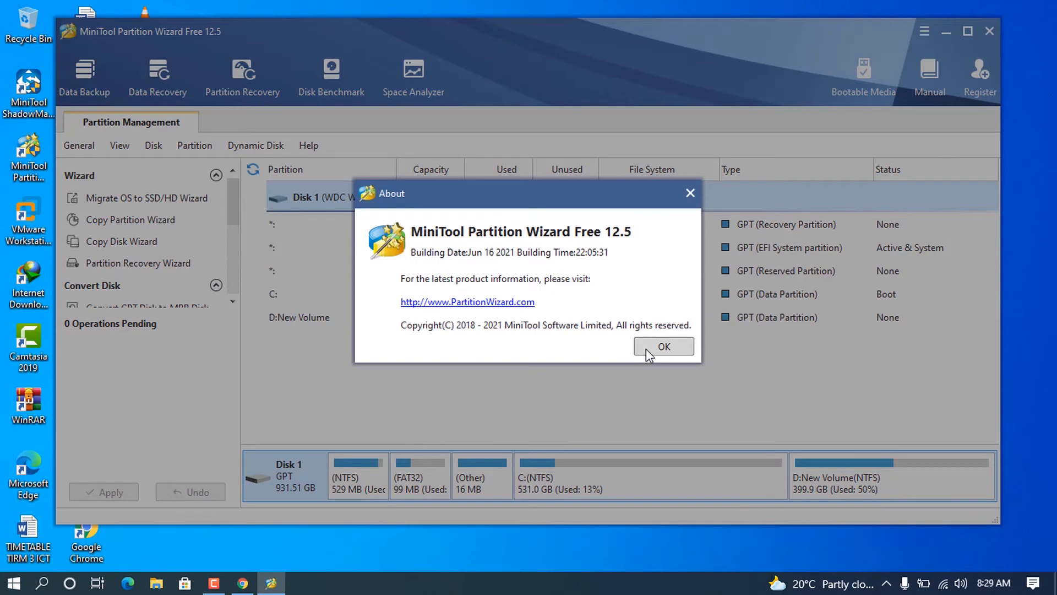
mouse_move(607, 291)
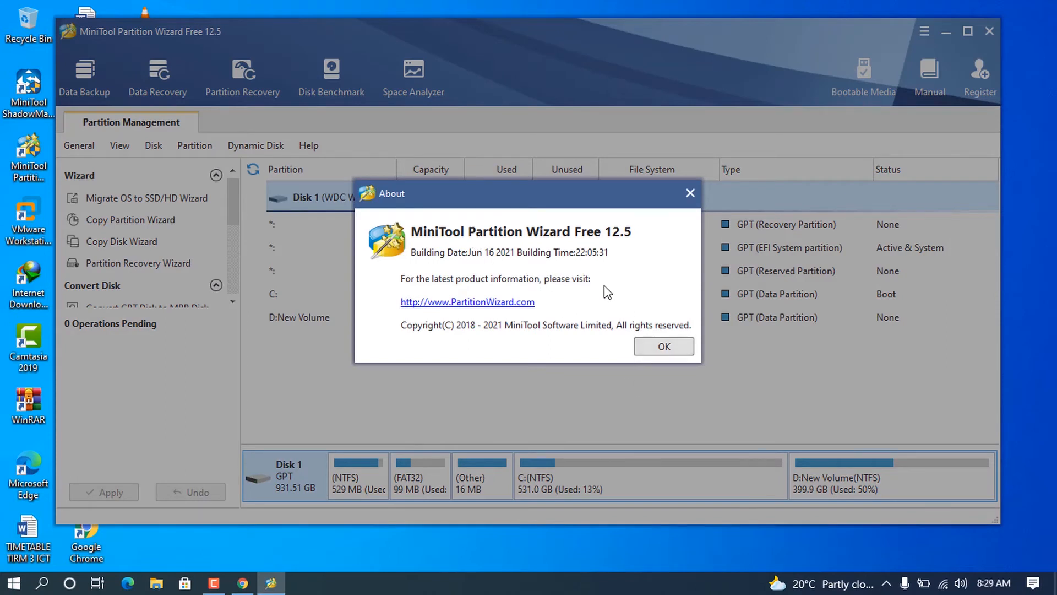
mouse_move(662, 345)
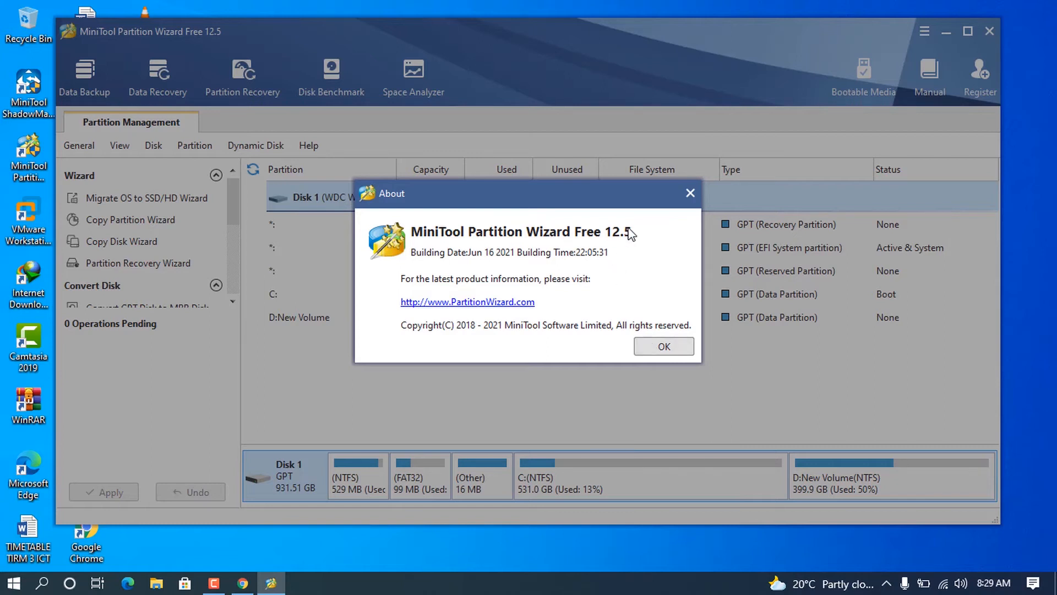
left_click(663, 346)
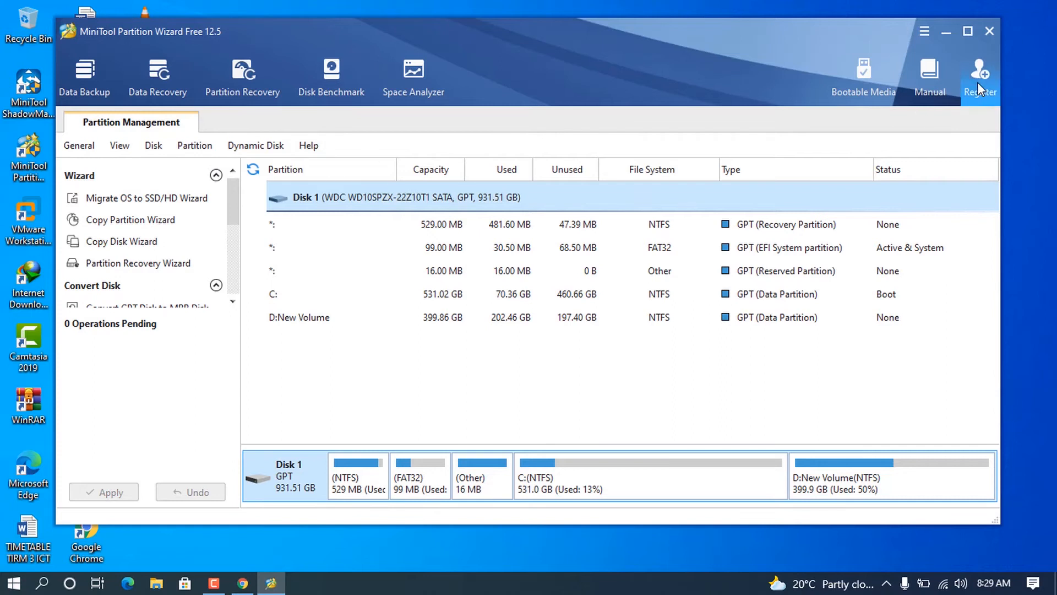
Enter the license code under Register, upgrade to Pro Ultimate 12.5, and confirm.
left_click(979, 74)
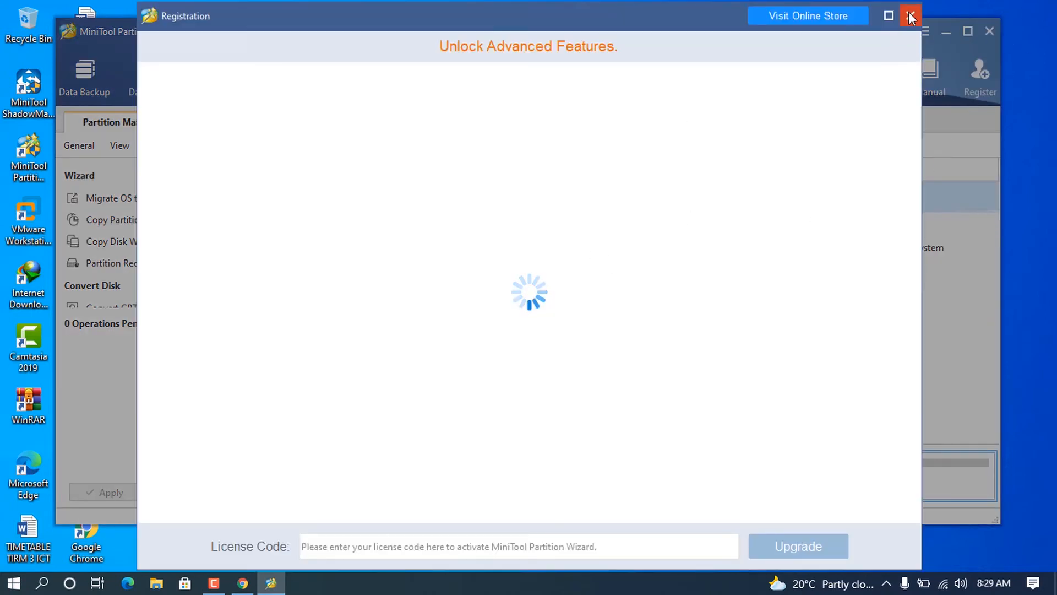
left_click(910, 15)
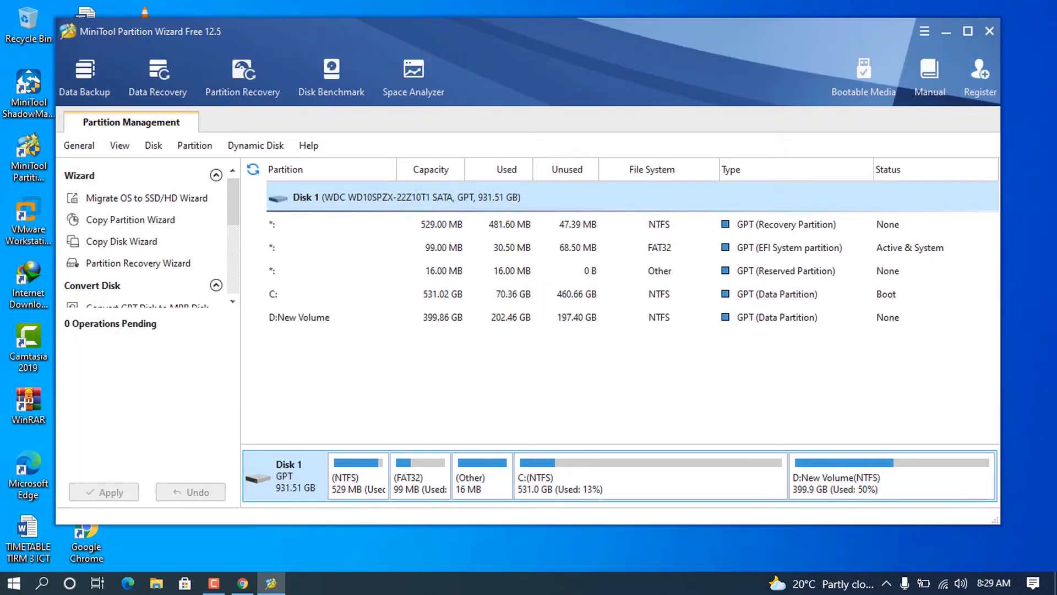
mouse_move(979, 74)
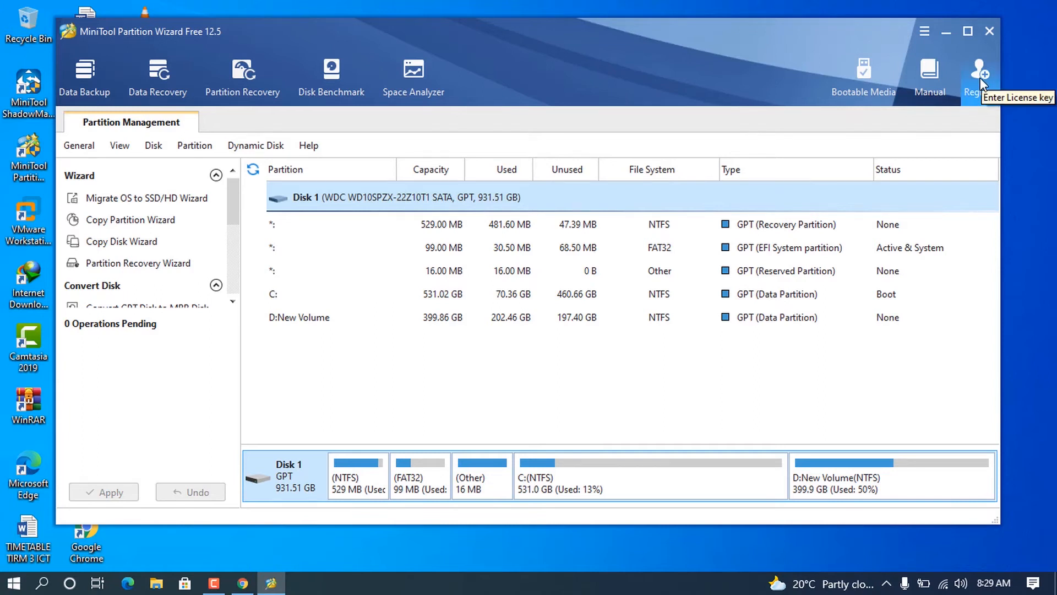
left_click(979, 71)
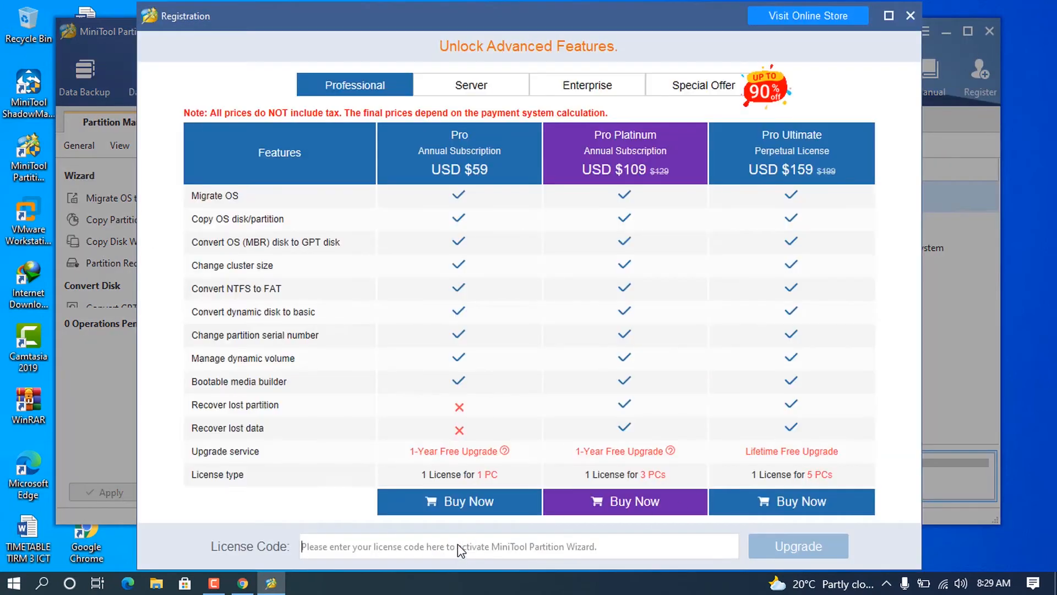
mouse_move(475, 549)
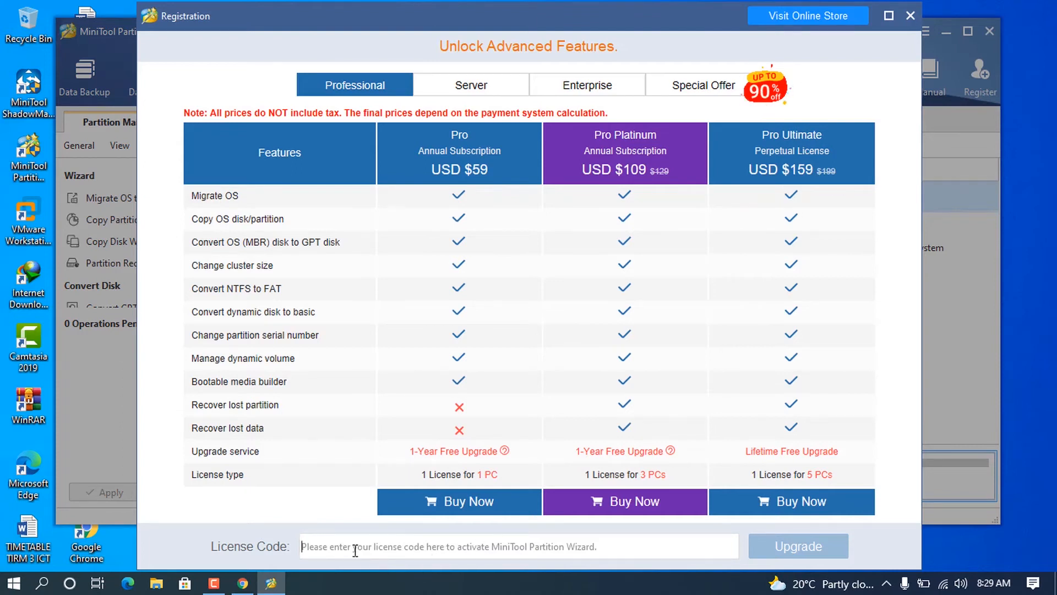
mouse_move(953, 24)
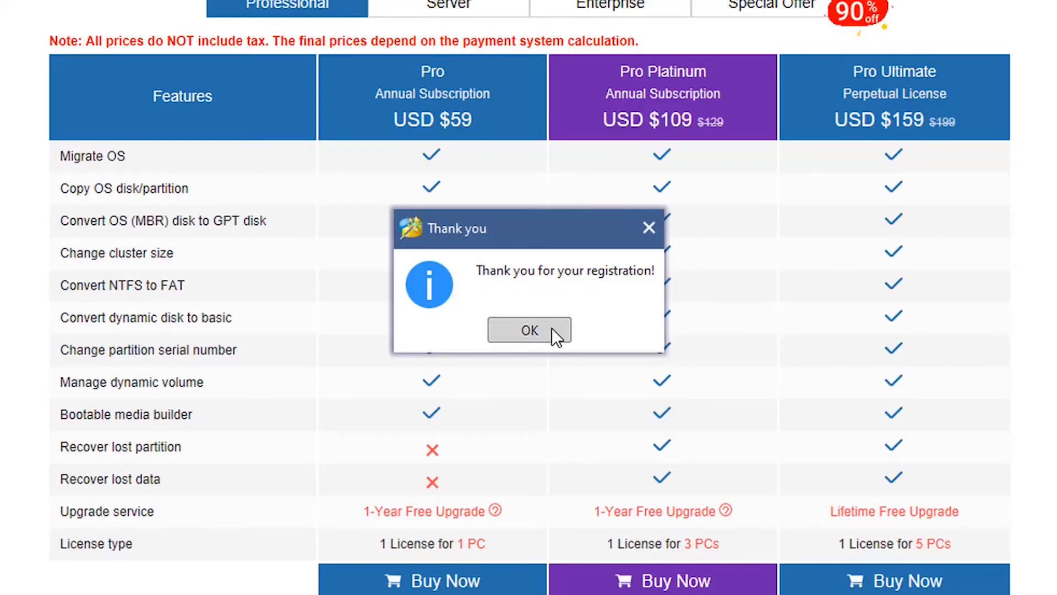
mouse_move(554, 332)
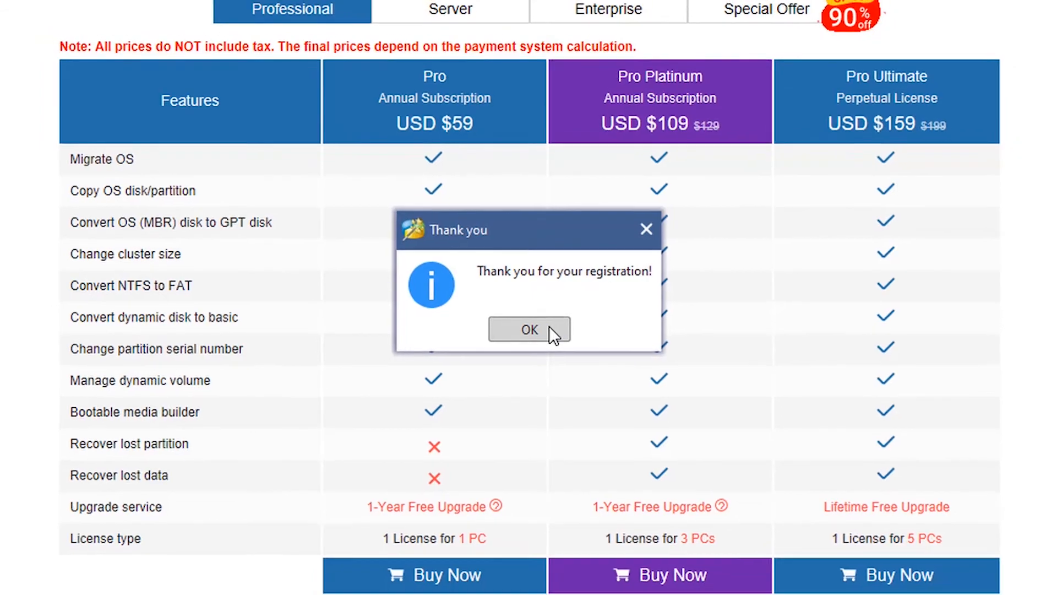
left_click(529, 330)
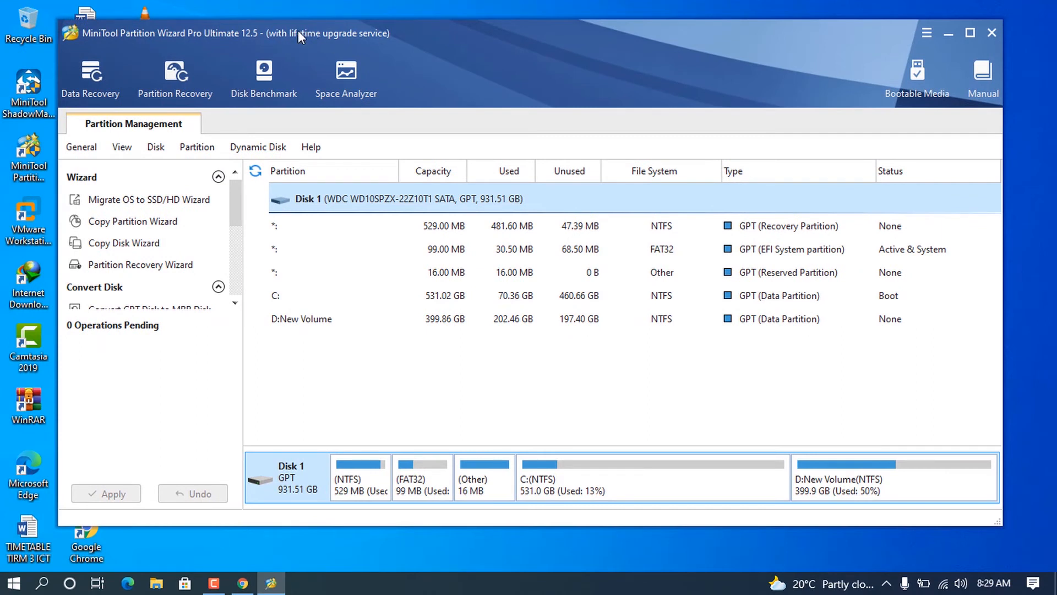
mouse_move(346, 81)
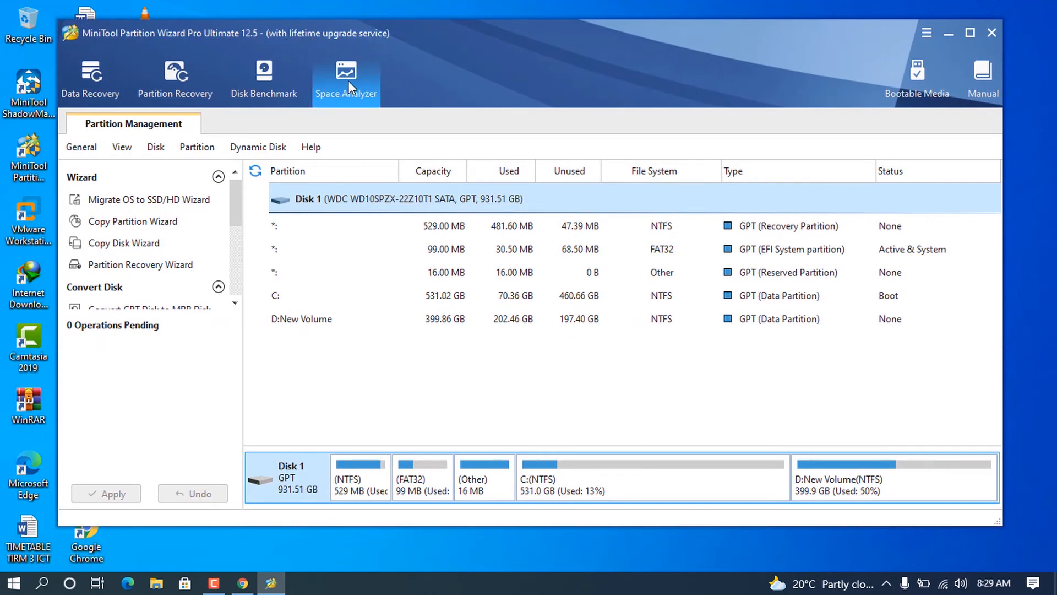
mouse_move(471, 86)
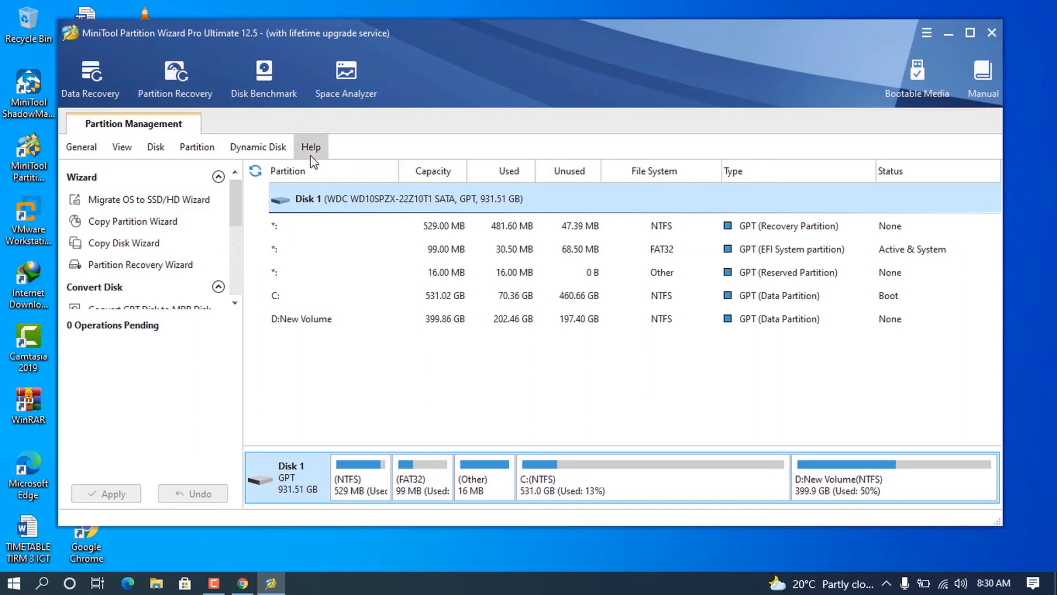
left_click(310, 147)
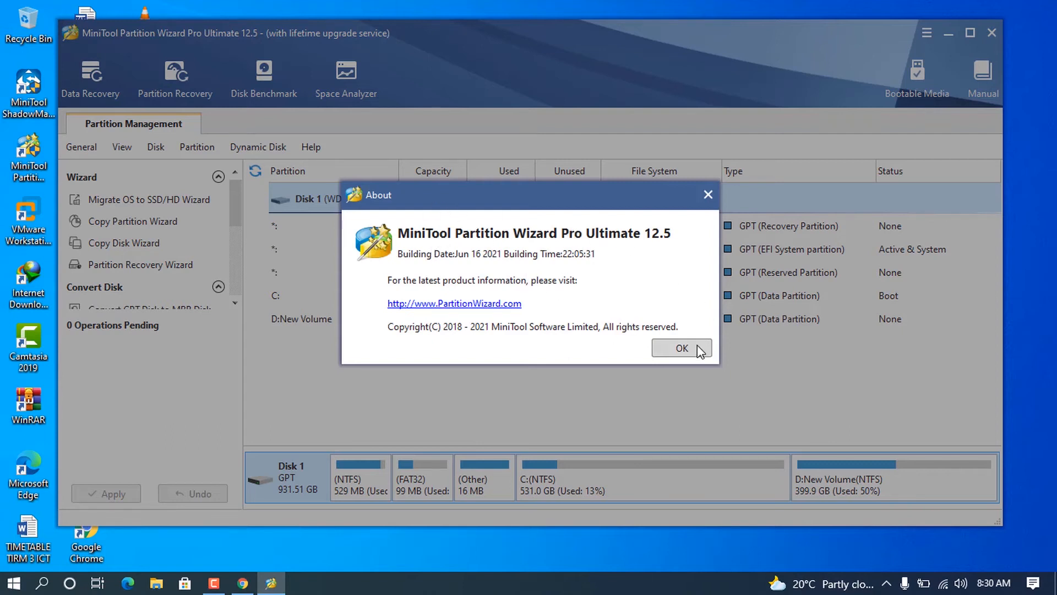
left_click(681, 348)
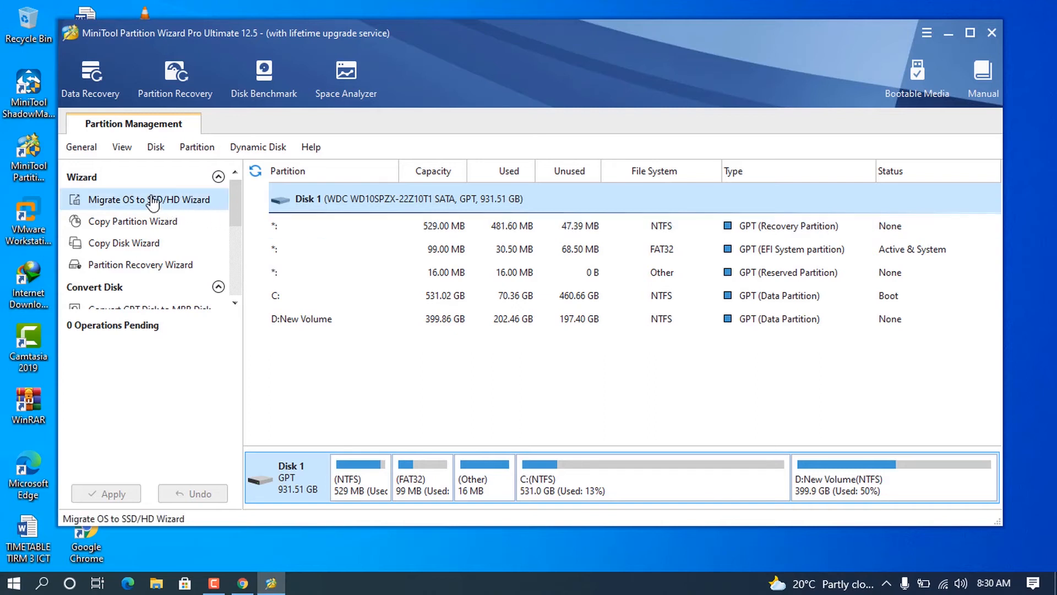
mouse_move(132, 221)
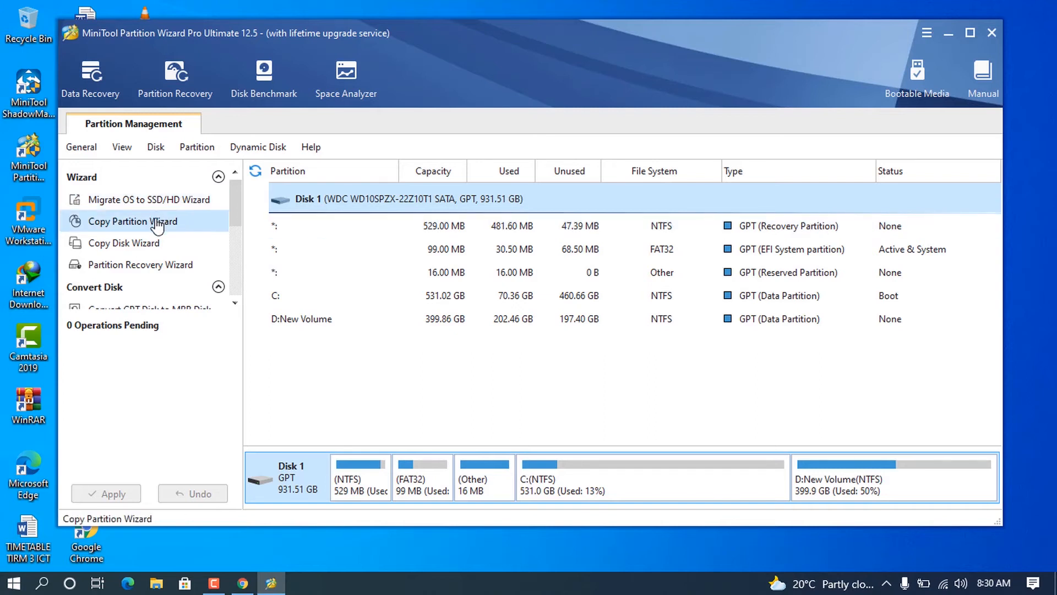
left_click(134, 221)
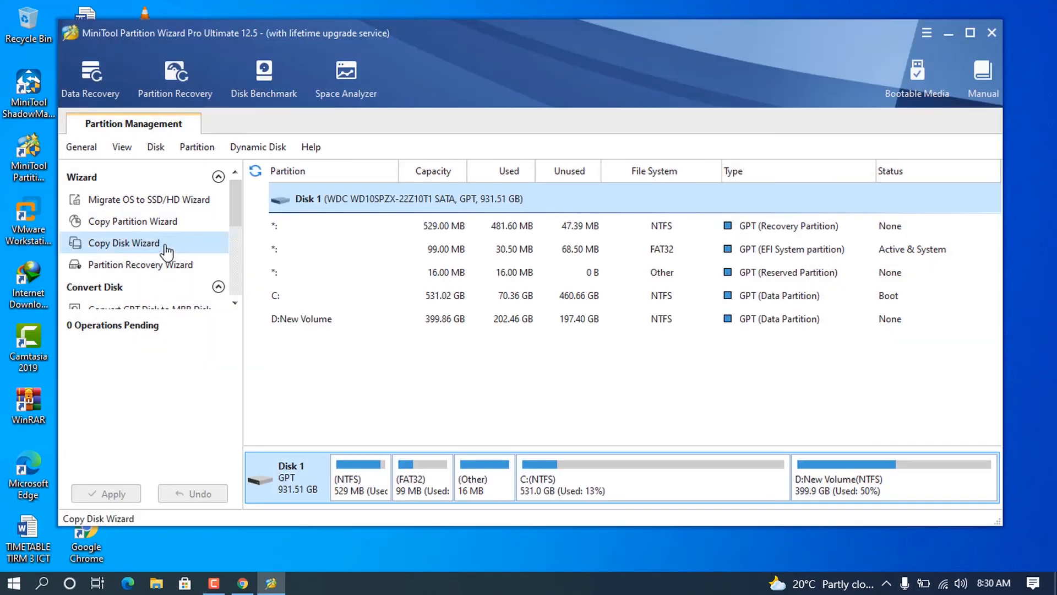
left_click(141, 265)
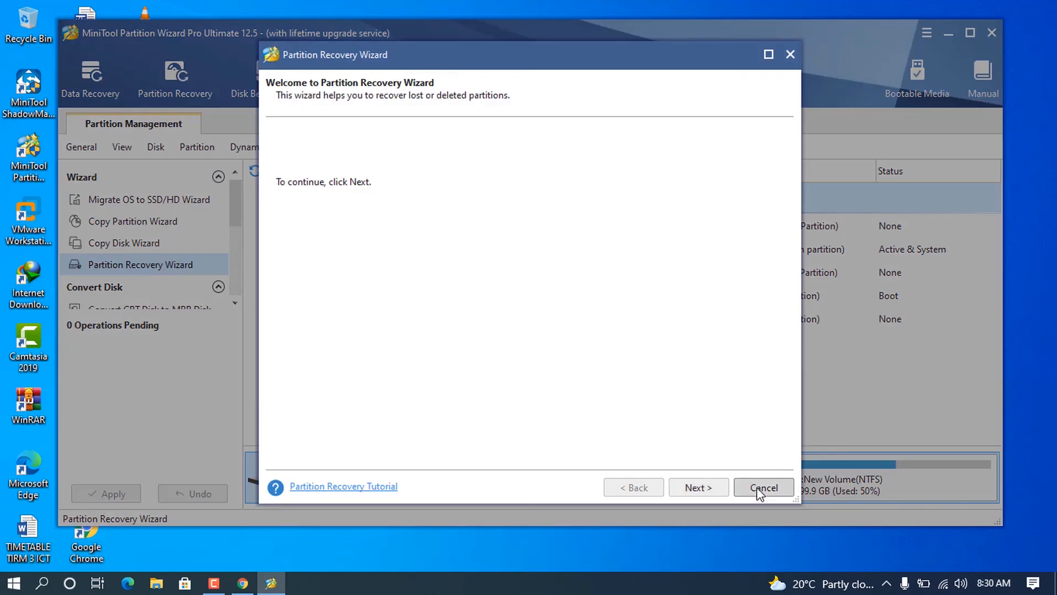
left_click(763, 487)
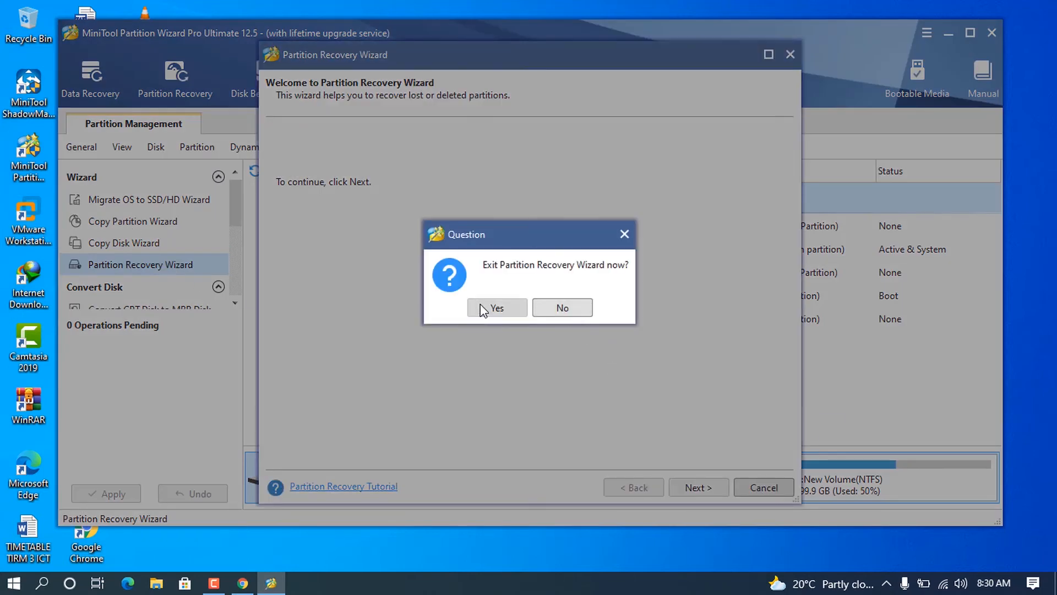
left_click(496, 307)
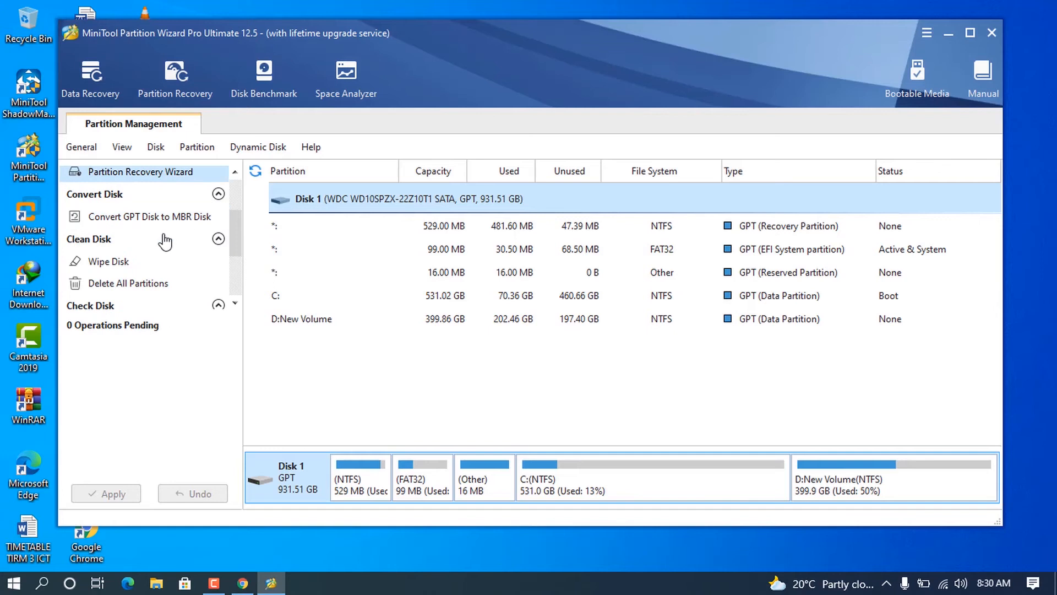
mouse_move(139, 228)
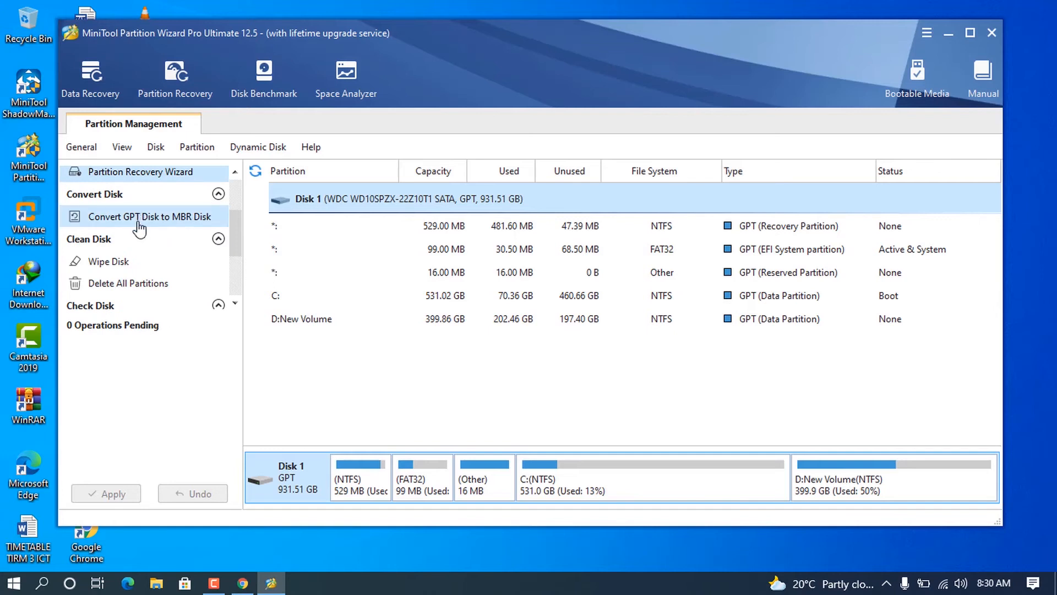
mouse_move(199, 226)
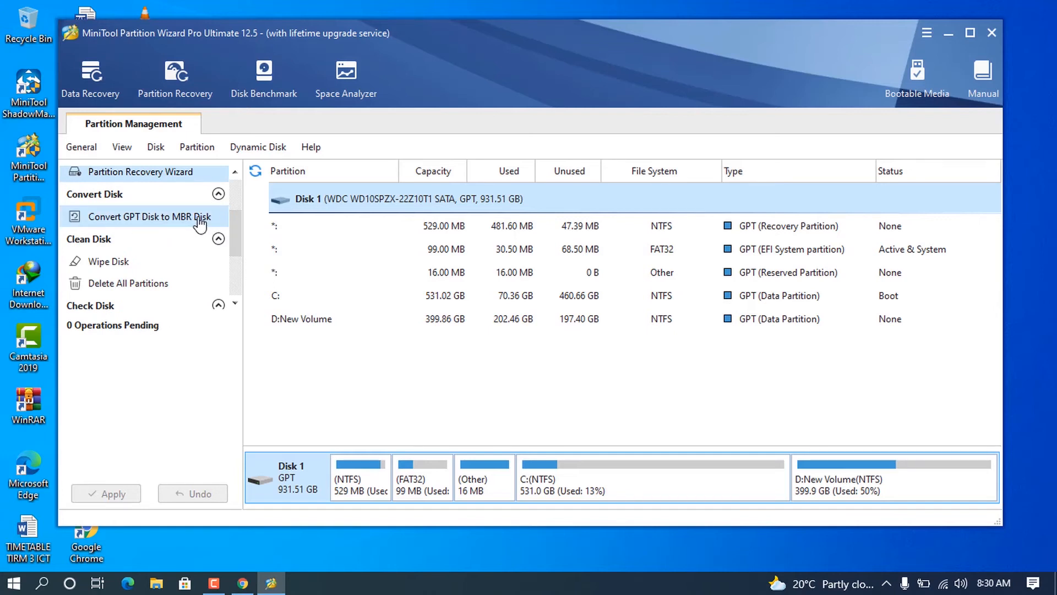
mouse_move(246, 225)
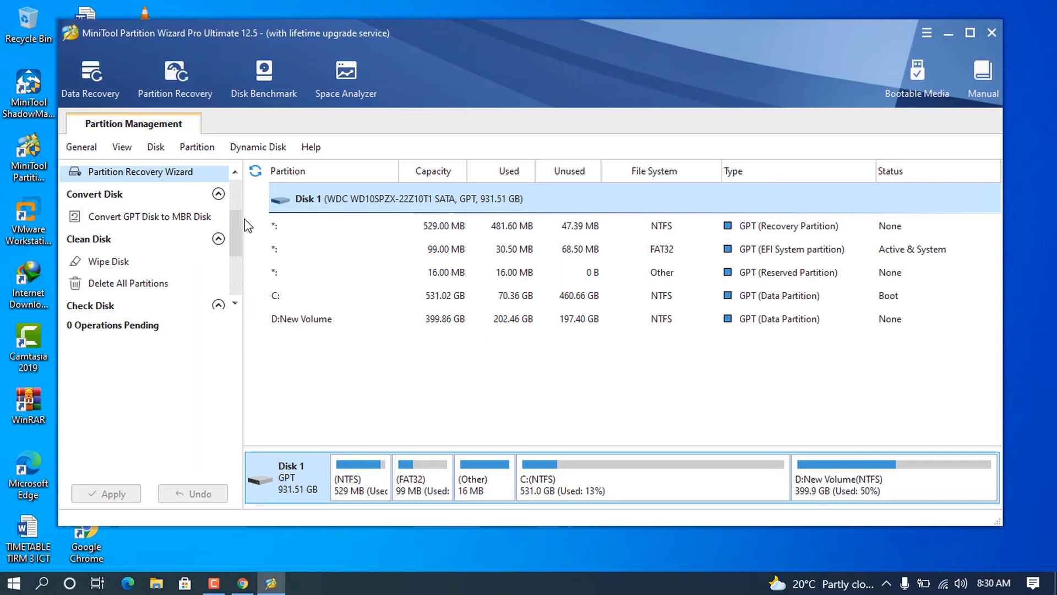
scroll("down", 3)
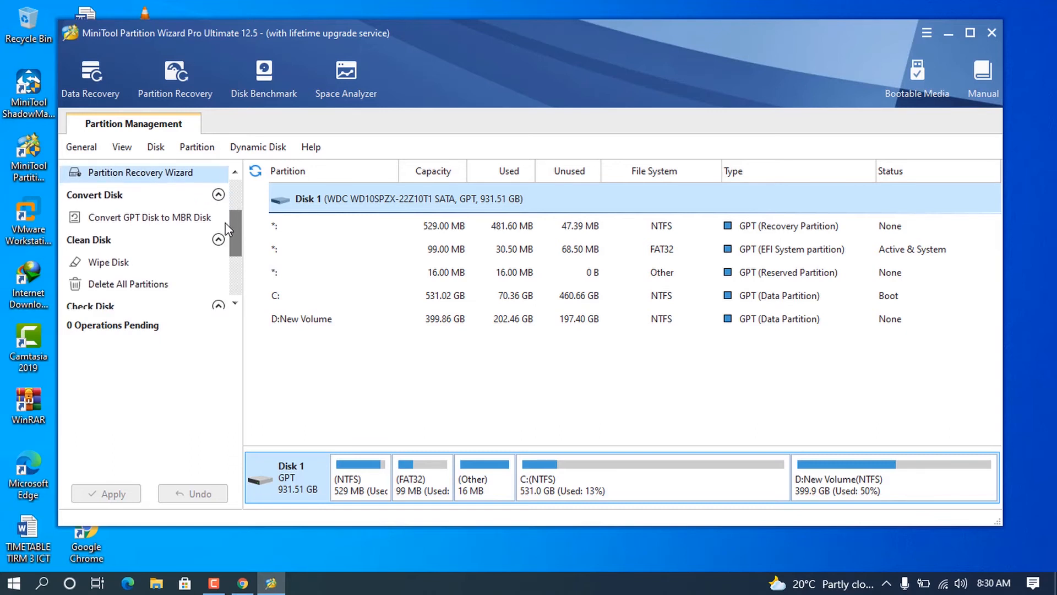
left_click(109, 262)
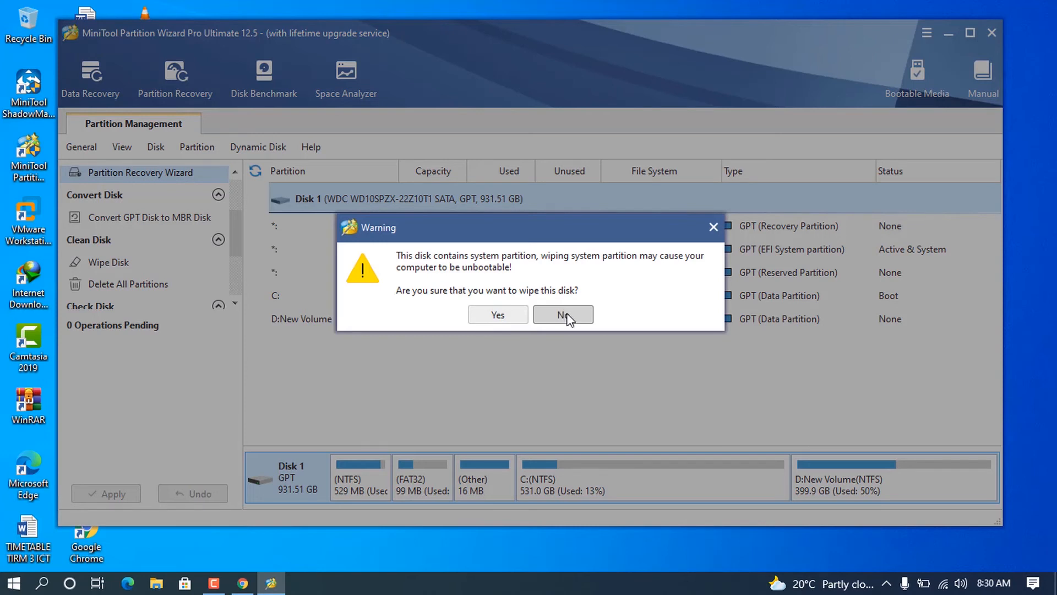
mouse_move(578, 321)
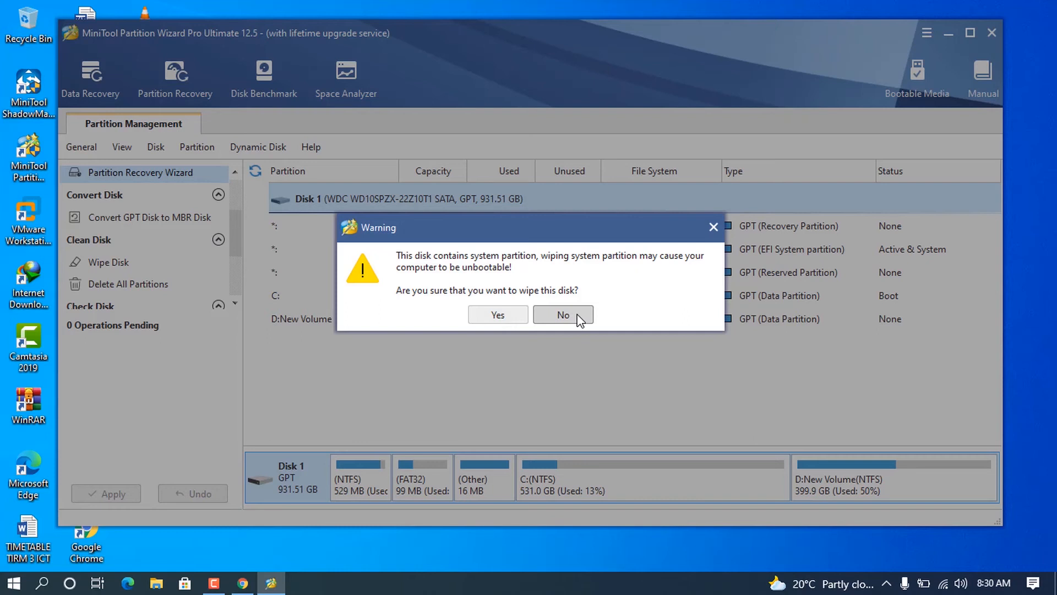
left_click(563, 315)
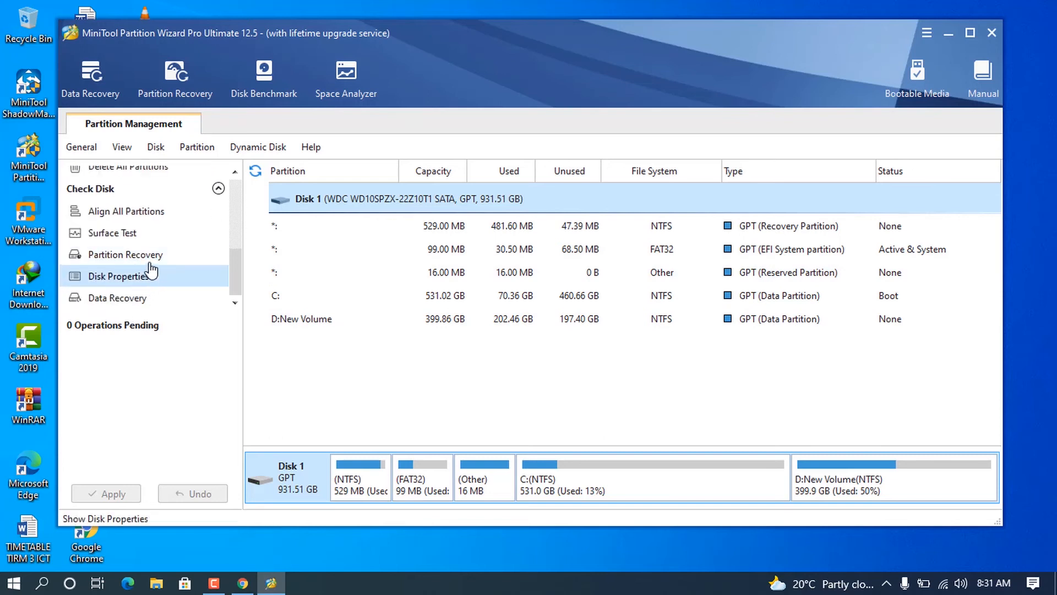
Cancel Partition Recovery, then review Disk 1 properties (WD 931.51 GB, 512-byte sectors) and close.
left_click(125, 254)
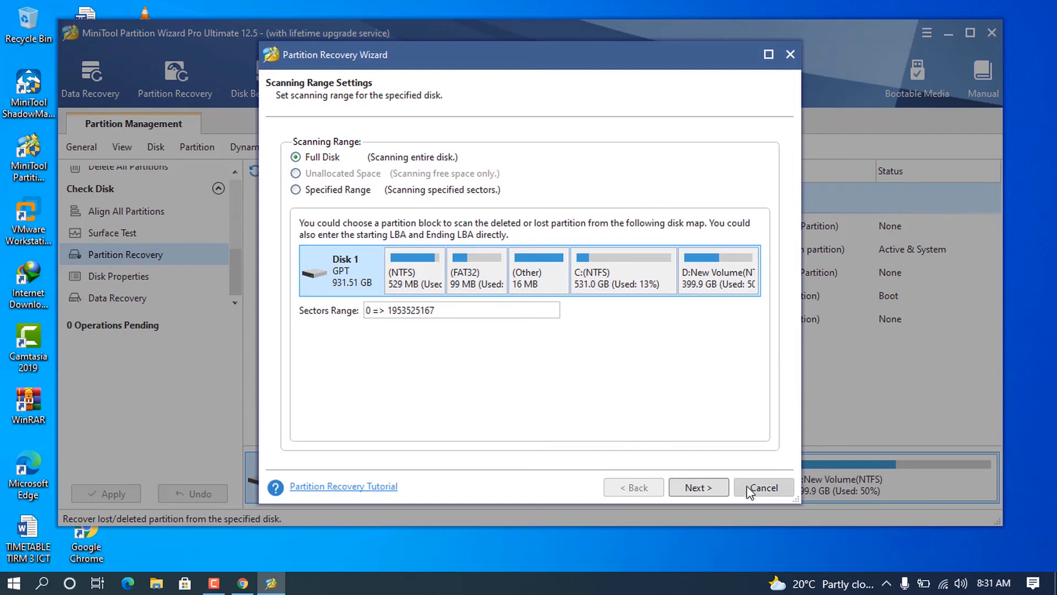
left_click(763, 486)
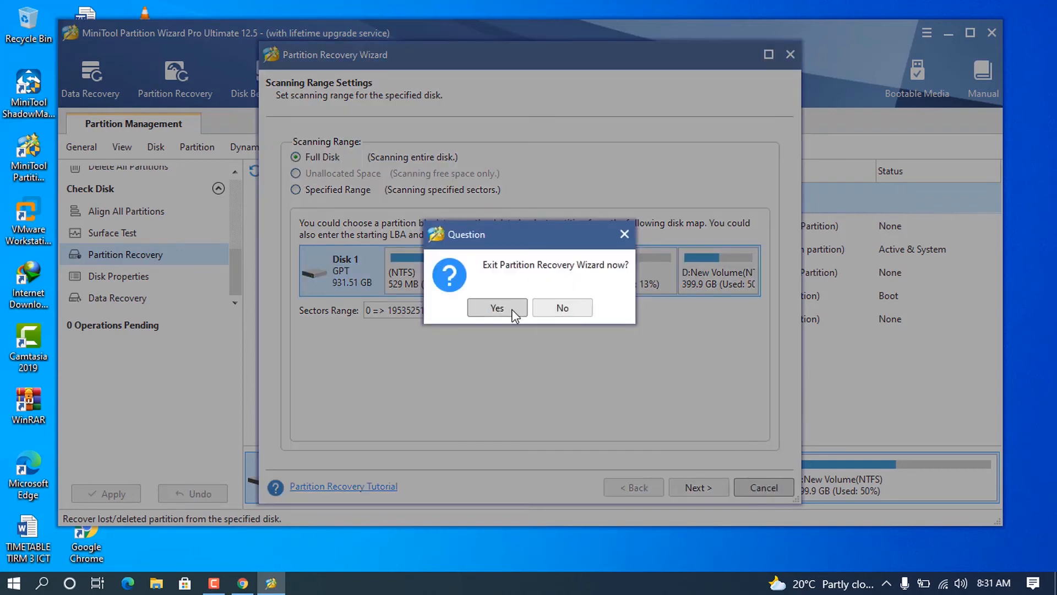
left_click(496, 308)
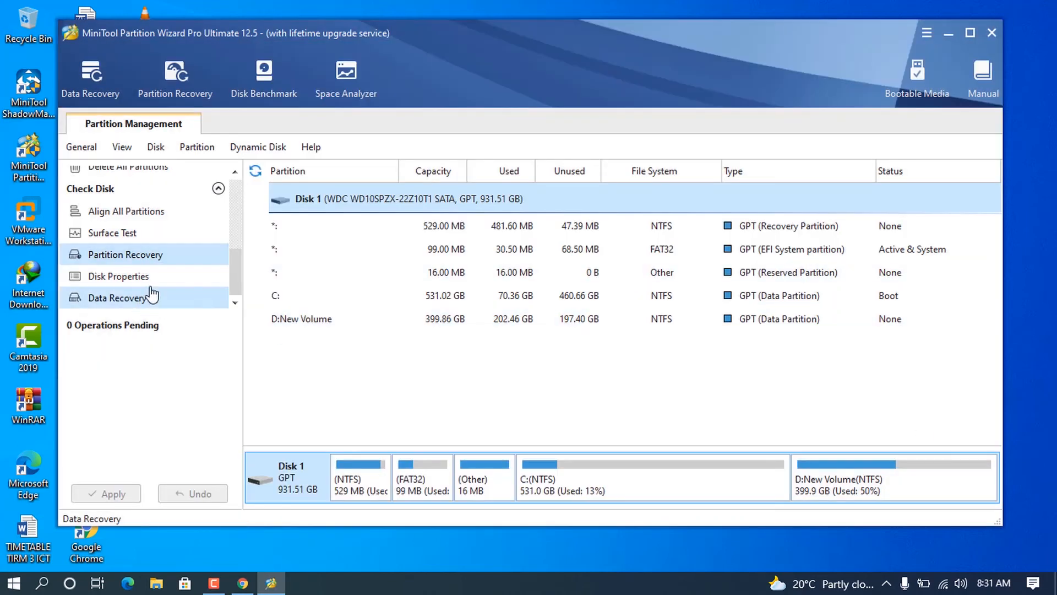
left_click(119, 276)
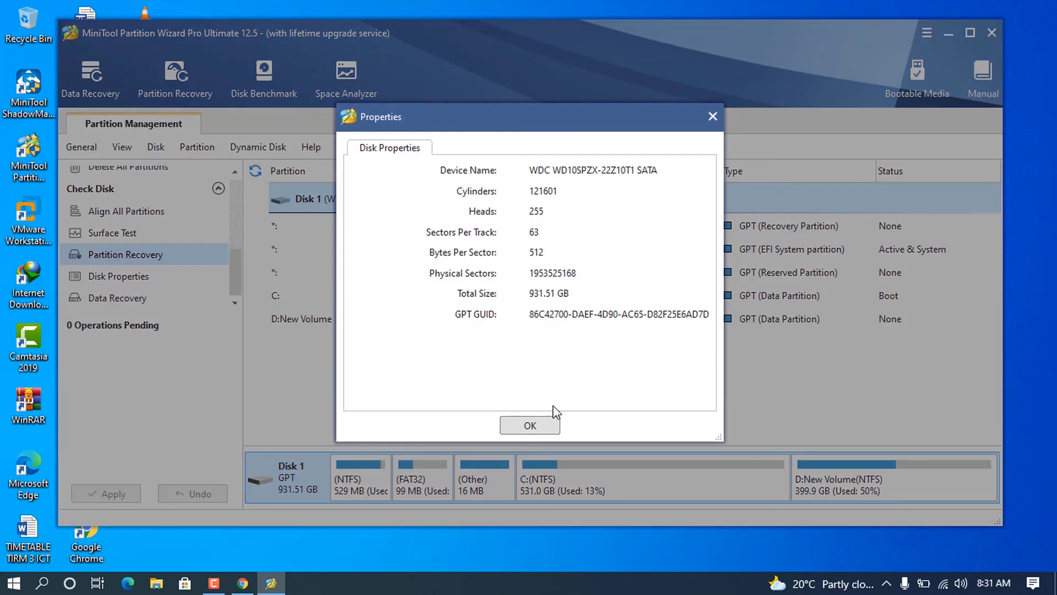
mouse_move(565, 254)
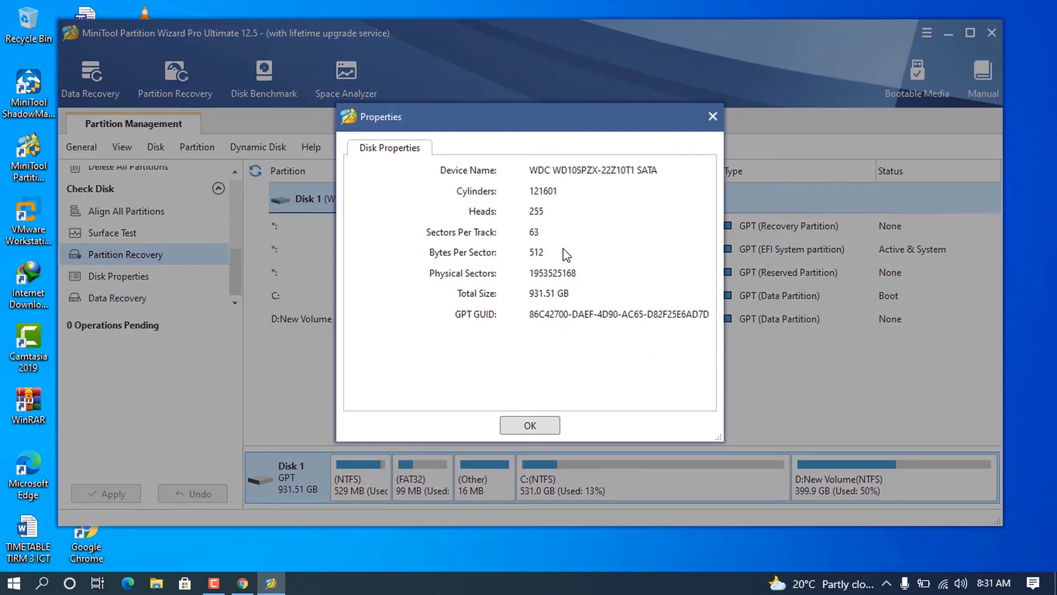
mouse_move(533, 232)
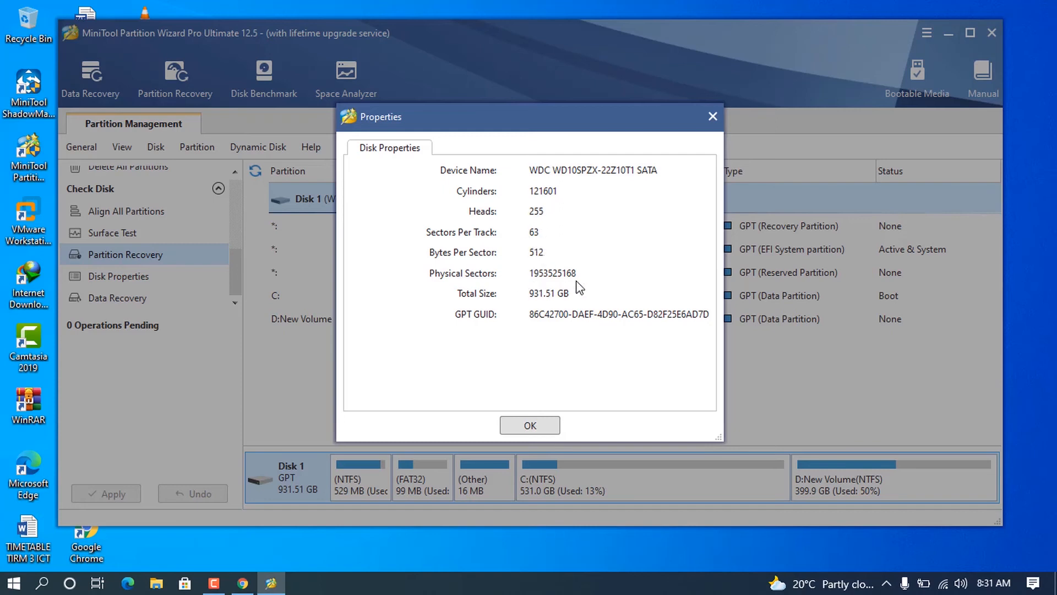
mouse_move(686, 180)
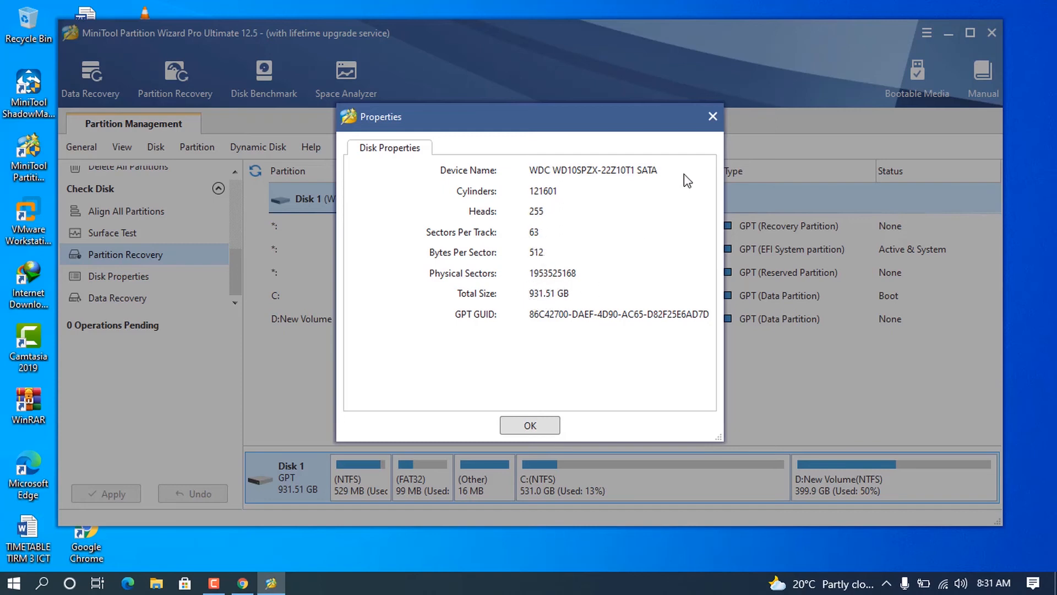
left_click(530, 425)
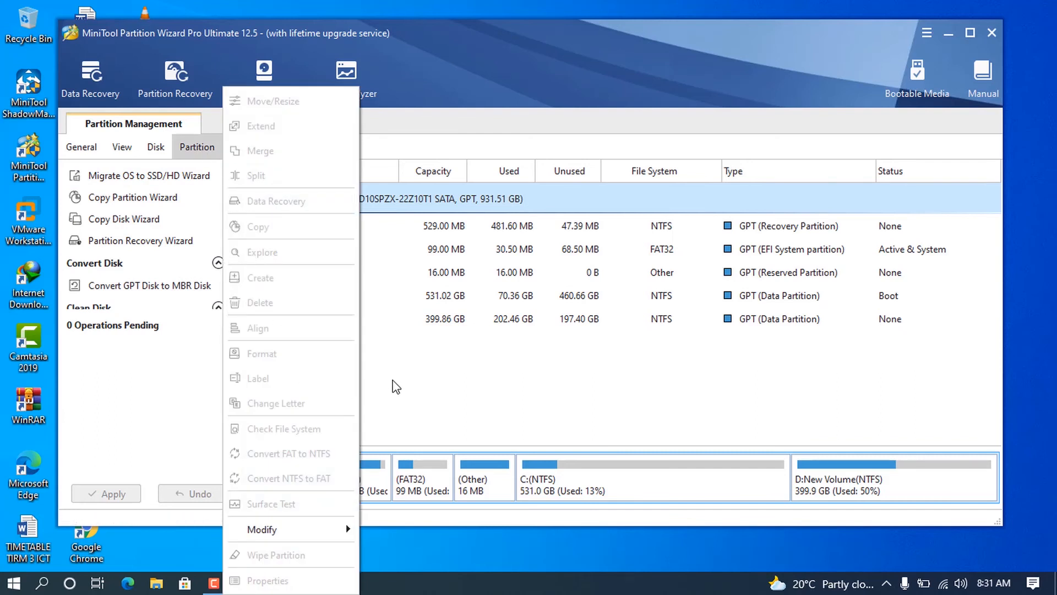
Browse D: New Volume's Partition menu and Modify submenu, then dismiss without applying anything.
left_click(431, 318)
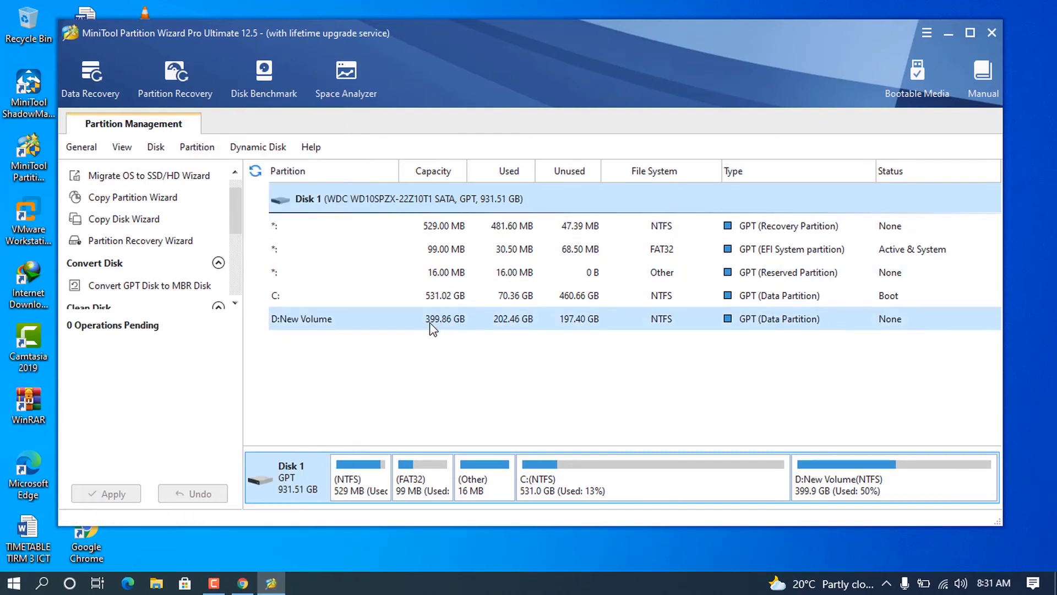
left_click(196, 147)
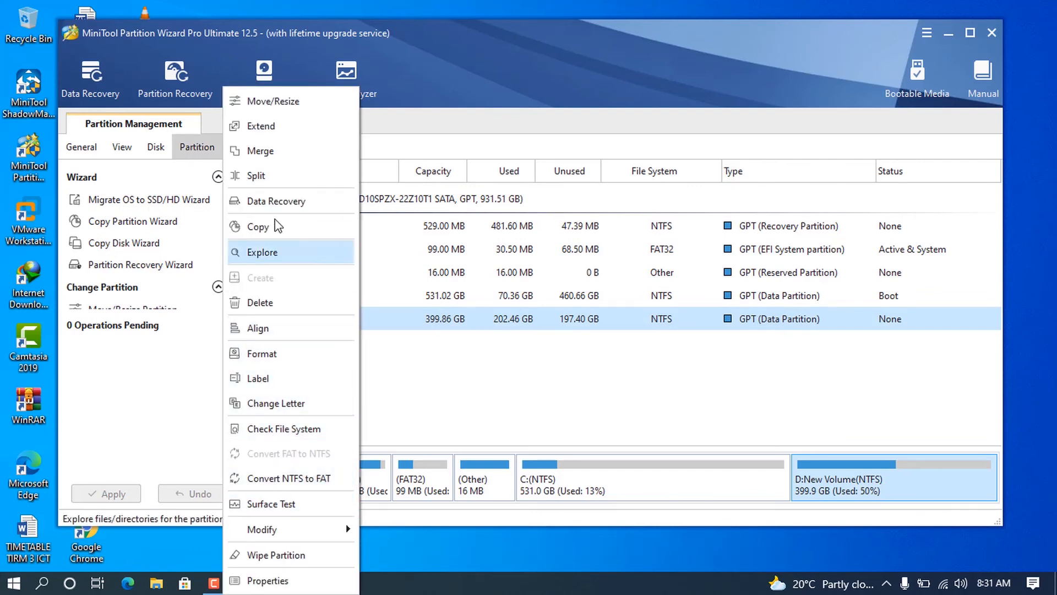
mouse_move(314, 528)
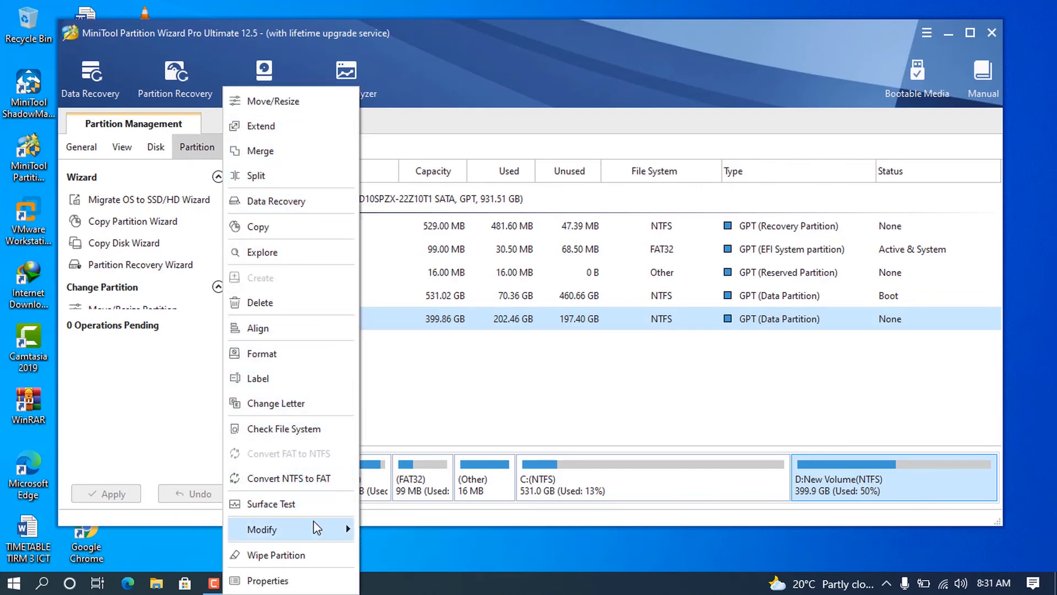
mouse_move(262, 528)
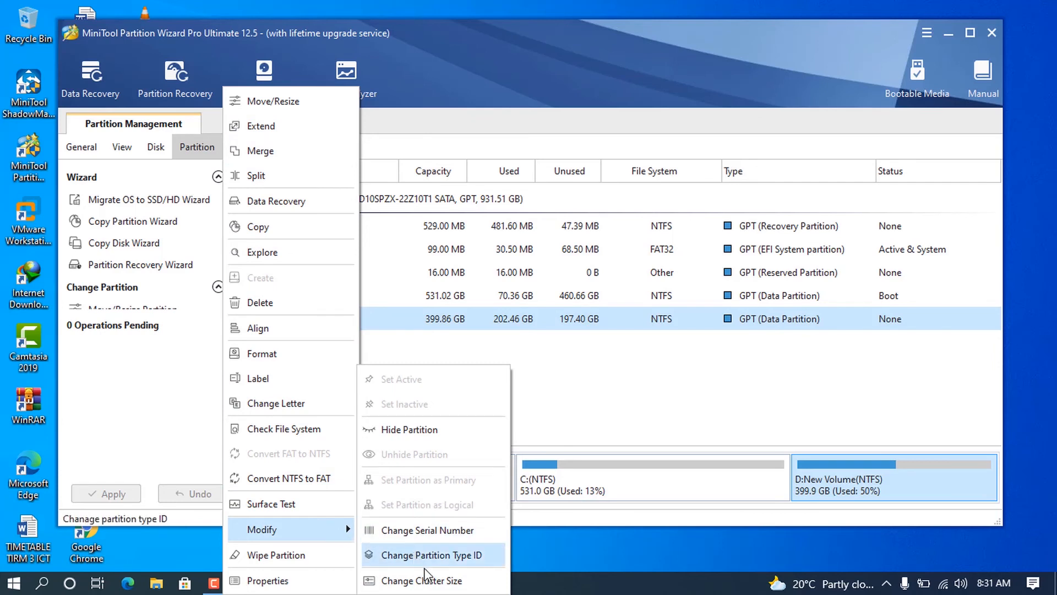
left_click(268, 580)
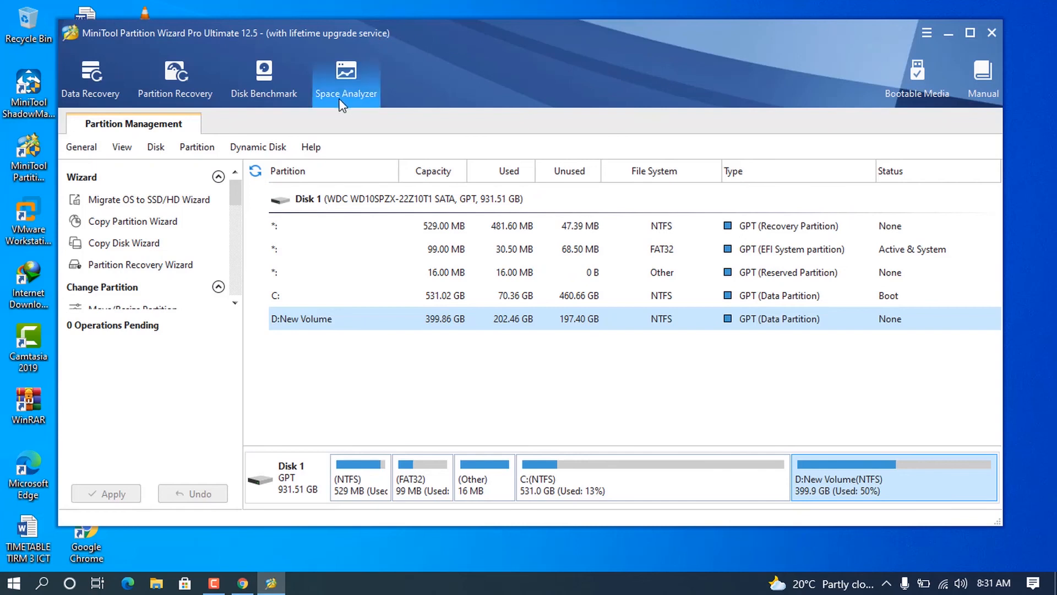
Launch Space Analyzer and scan the [C:] Local Disk.
left_click(346, 76)
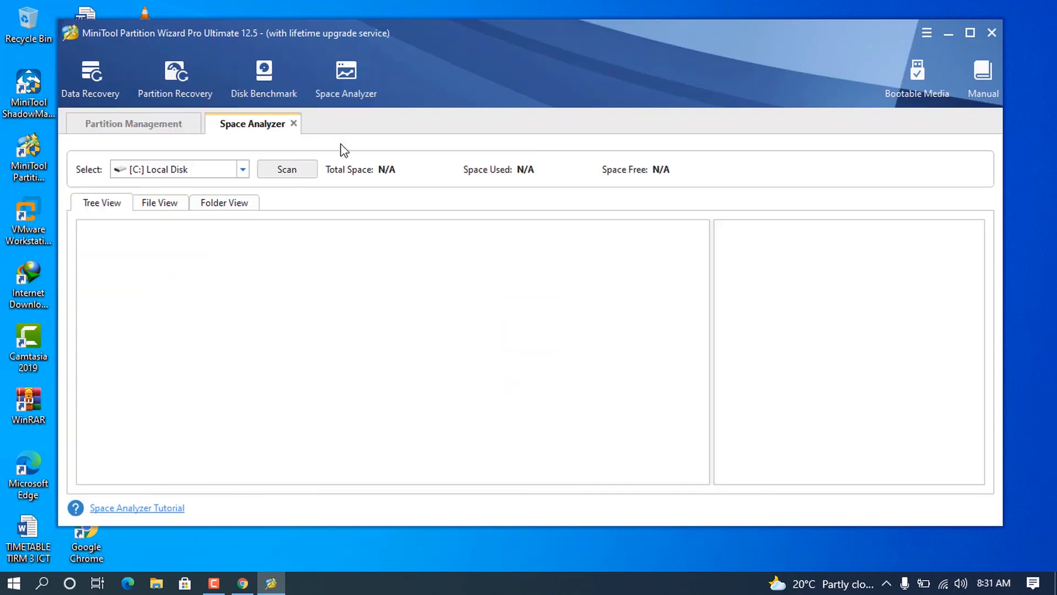
left_click(286, 169)
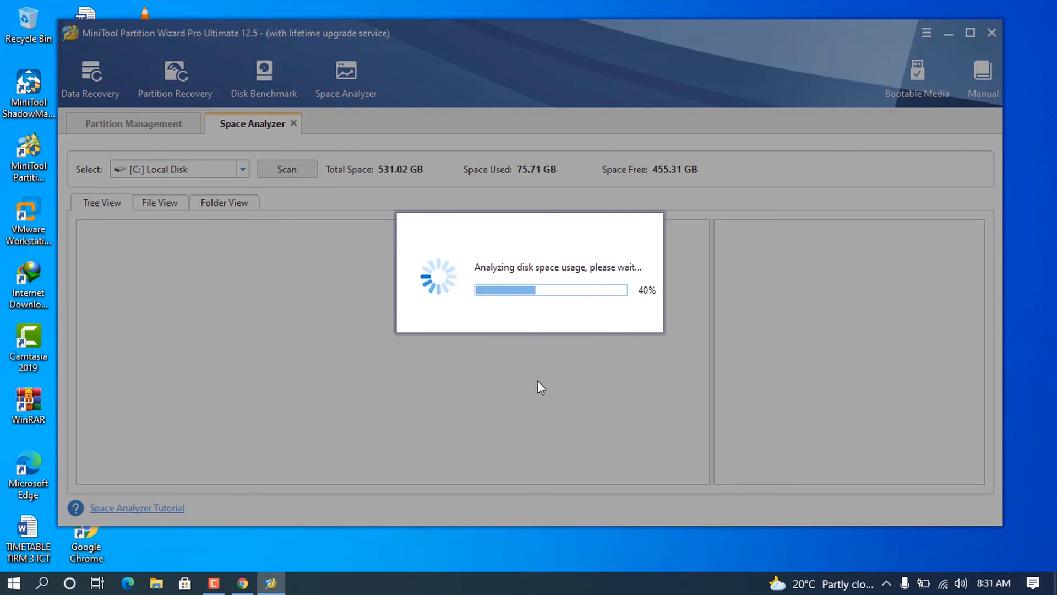
mouse_move(553, 369)
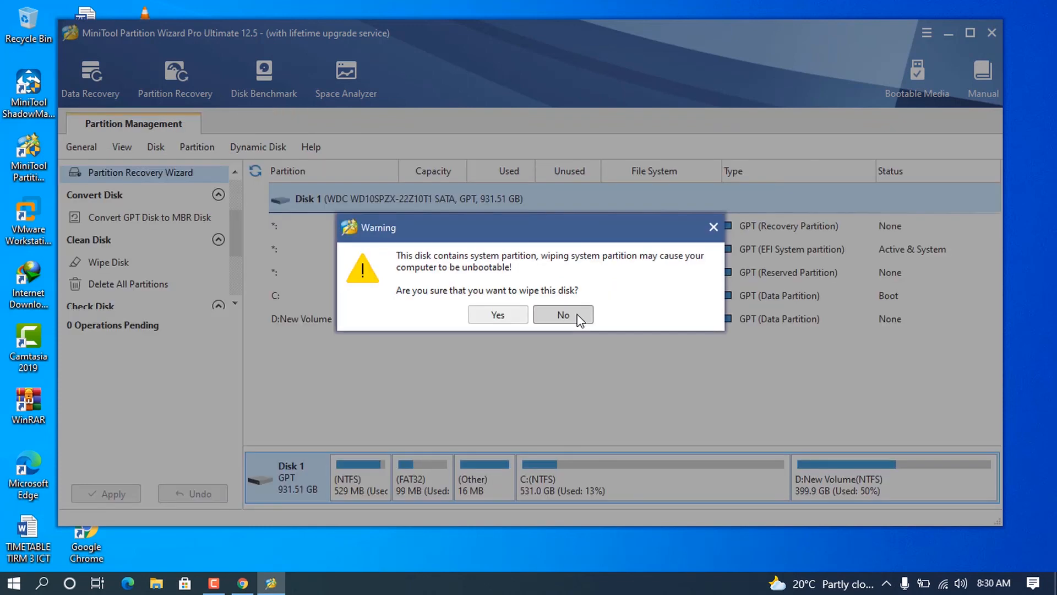
Decline wiping the disk and decline deleting all its partitions.
left_click(562, 315)
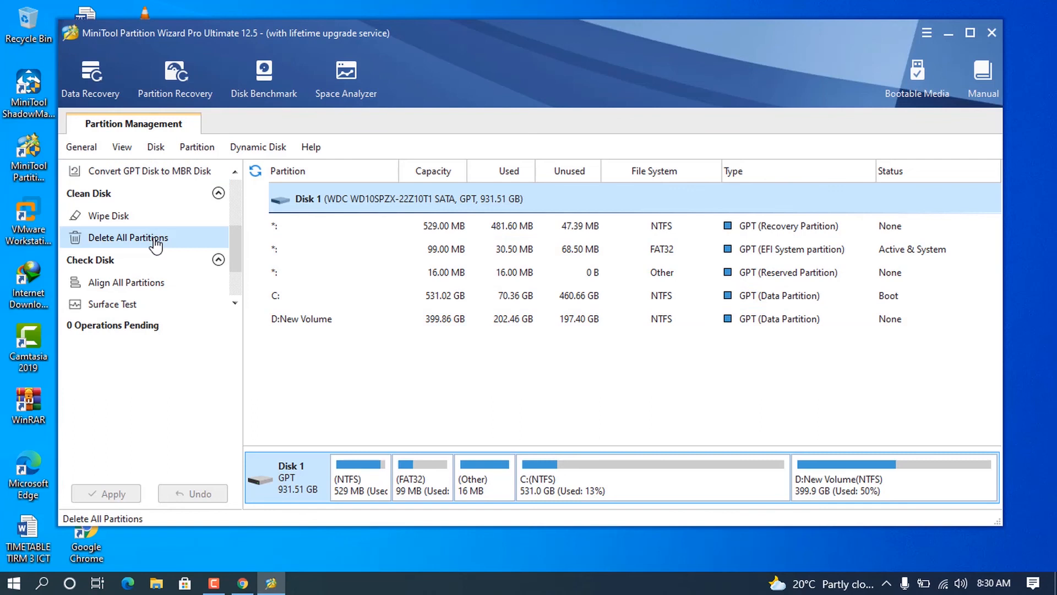
left_click(129, 238)
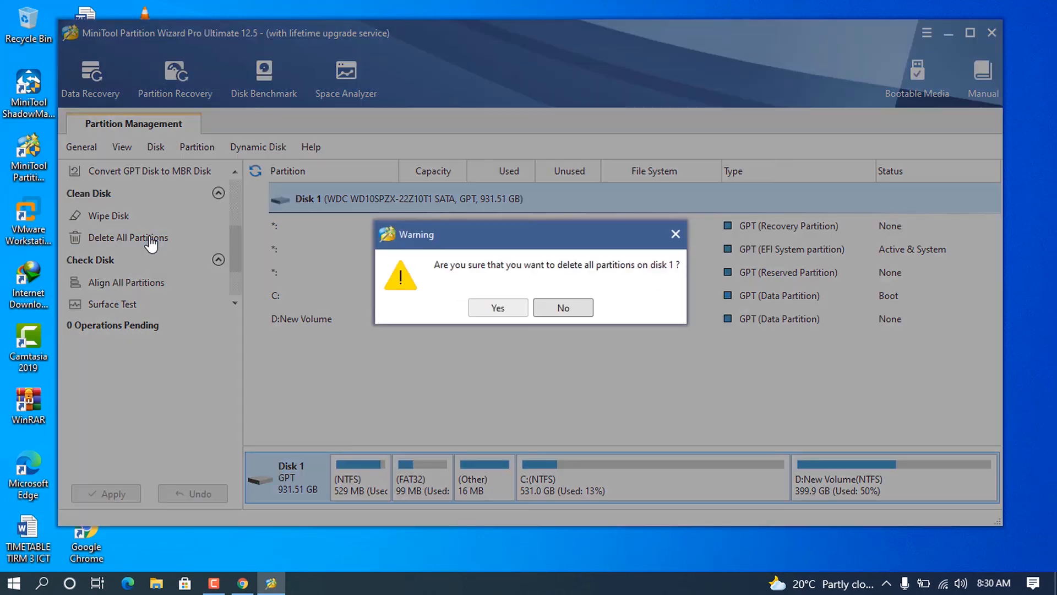
left_click(562, 308)
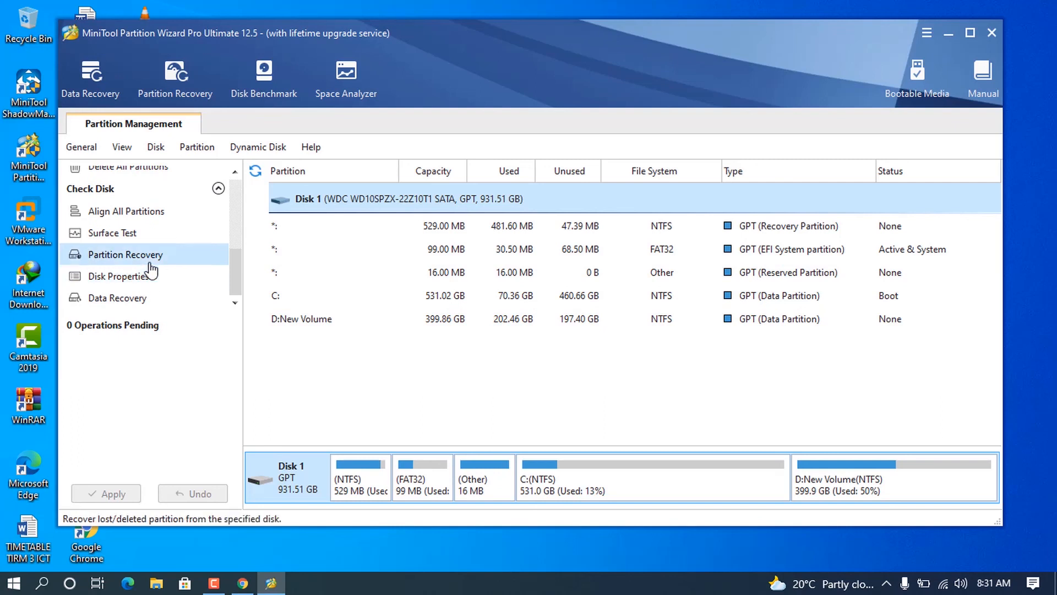
Cancel Partition Recovery, view Disk 1 properties, then list D: New Volume's partition actions.
left_click(125, 254)
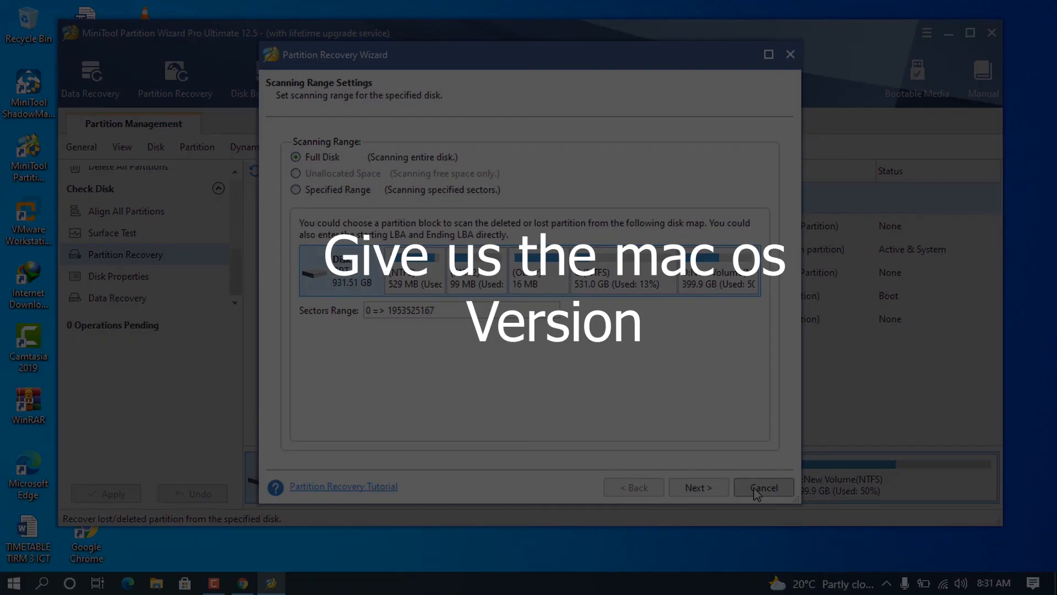
left_click(762, 487)
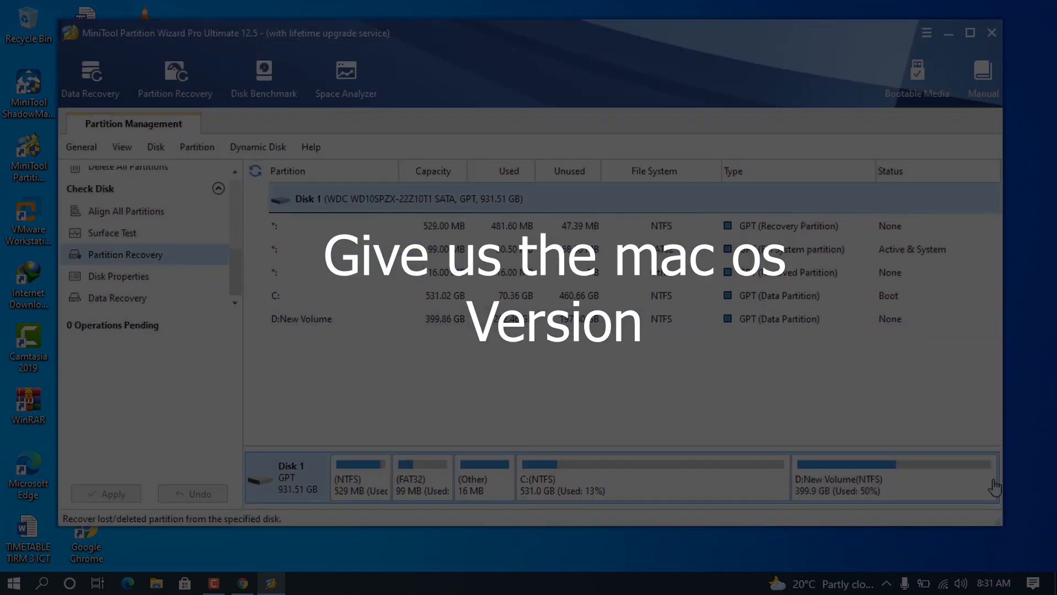
mouse_move(119, 276)
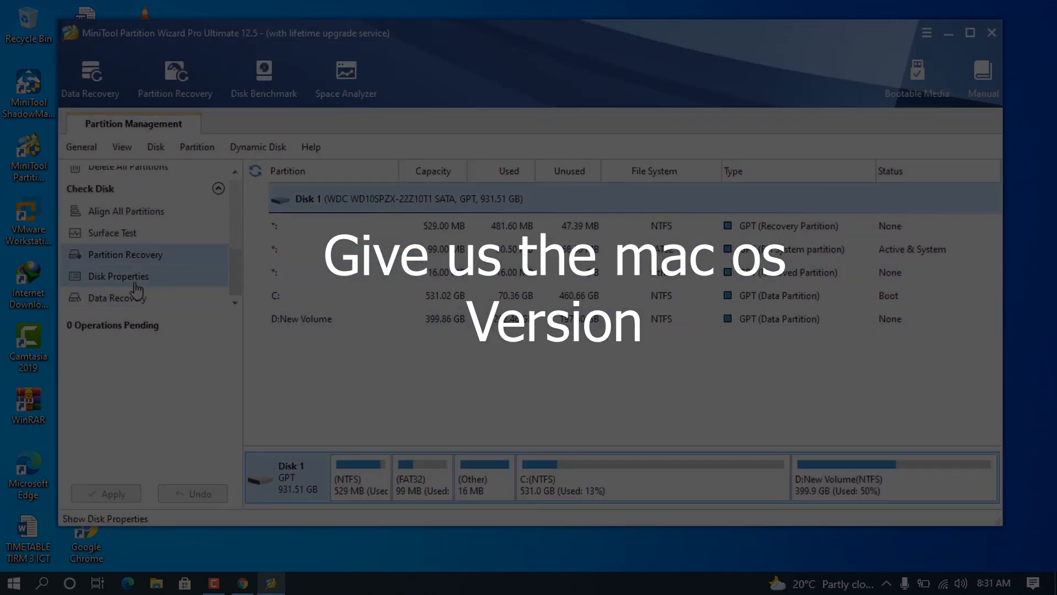
left_click(118, 276)
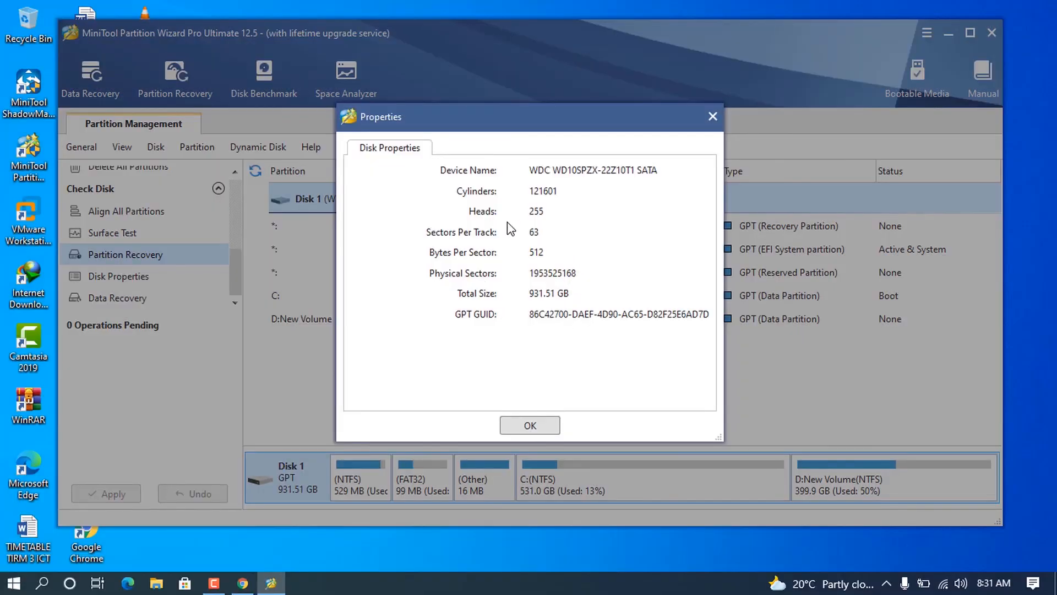
mouse_move(528, 246)
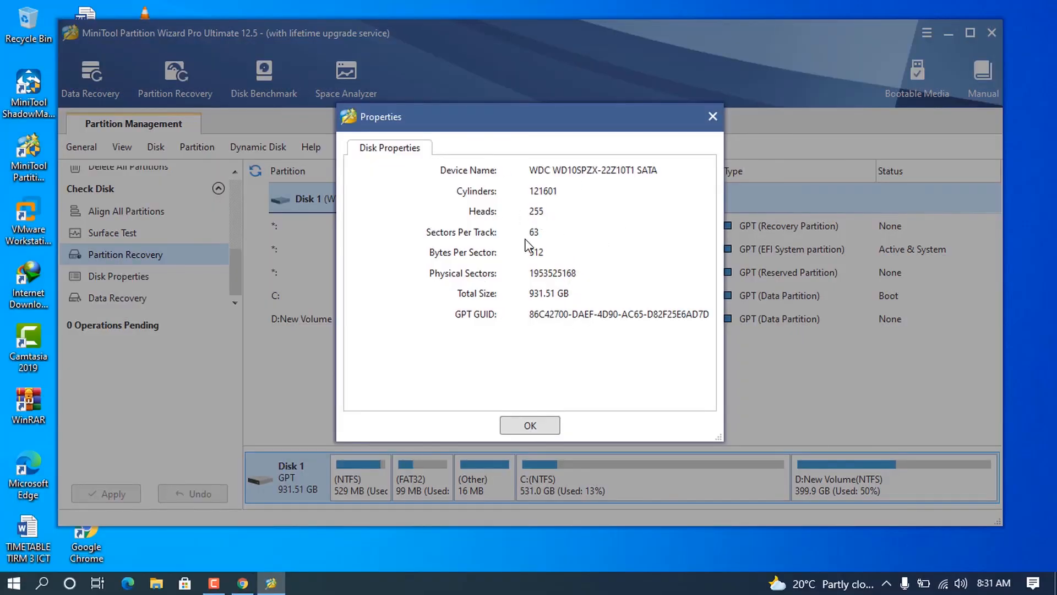
mouse_move(579, 290)
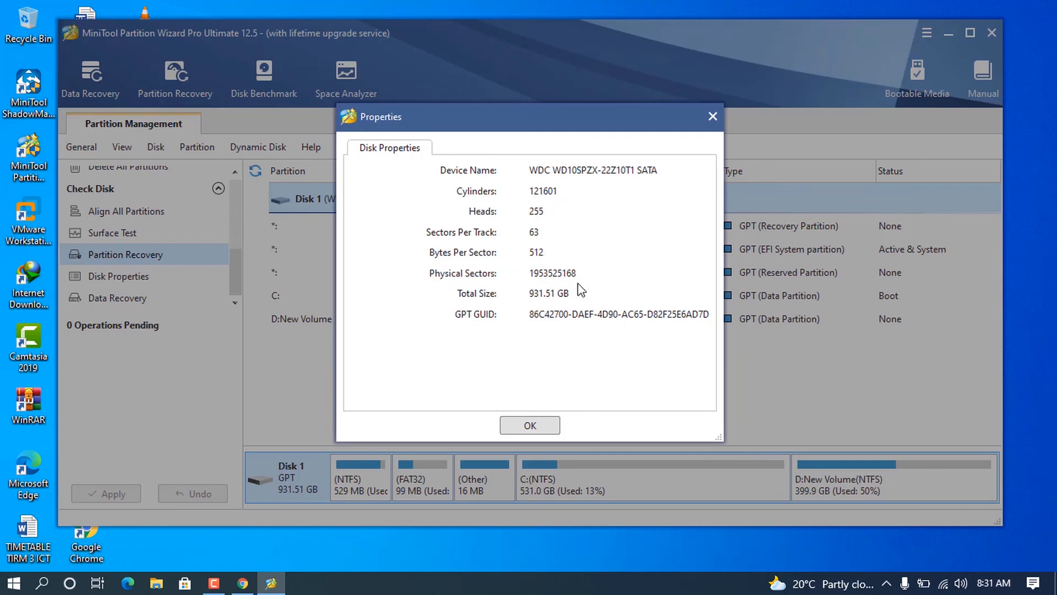
mouse_move(700, 131)
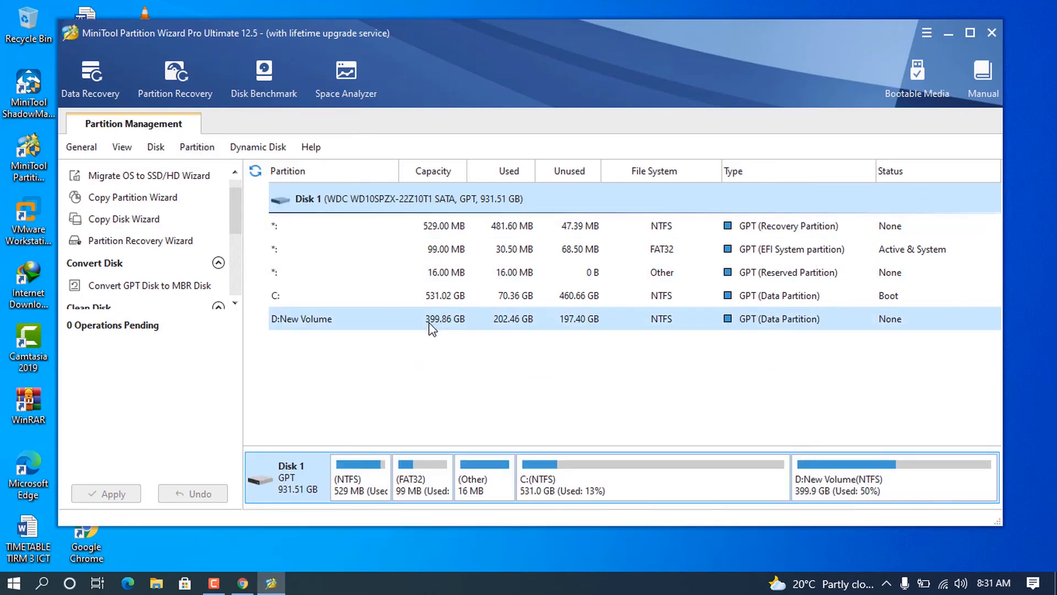
left_click(196, 147)
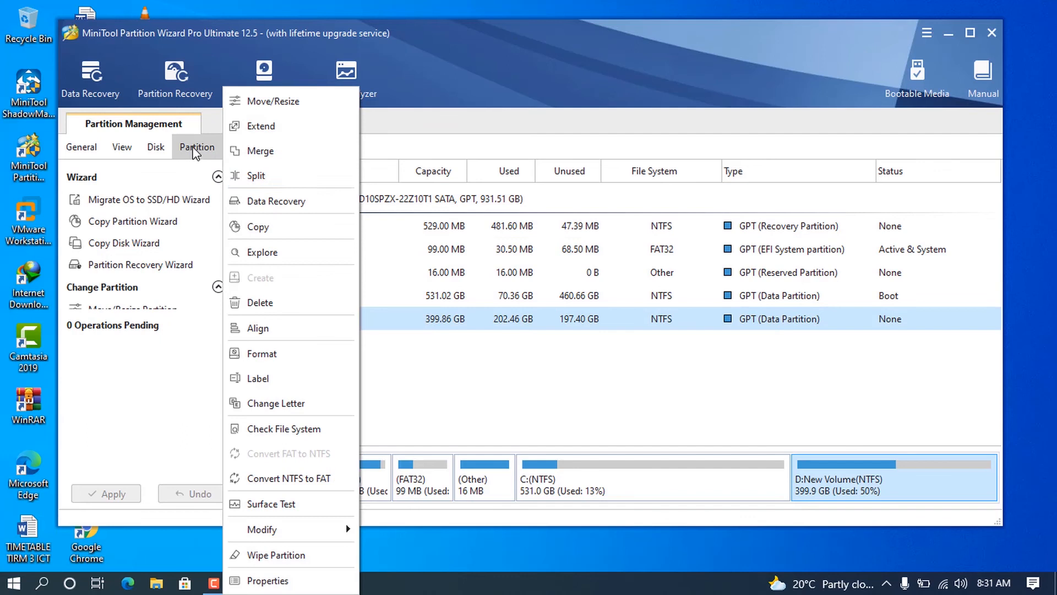